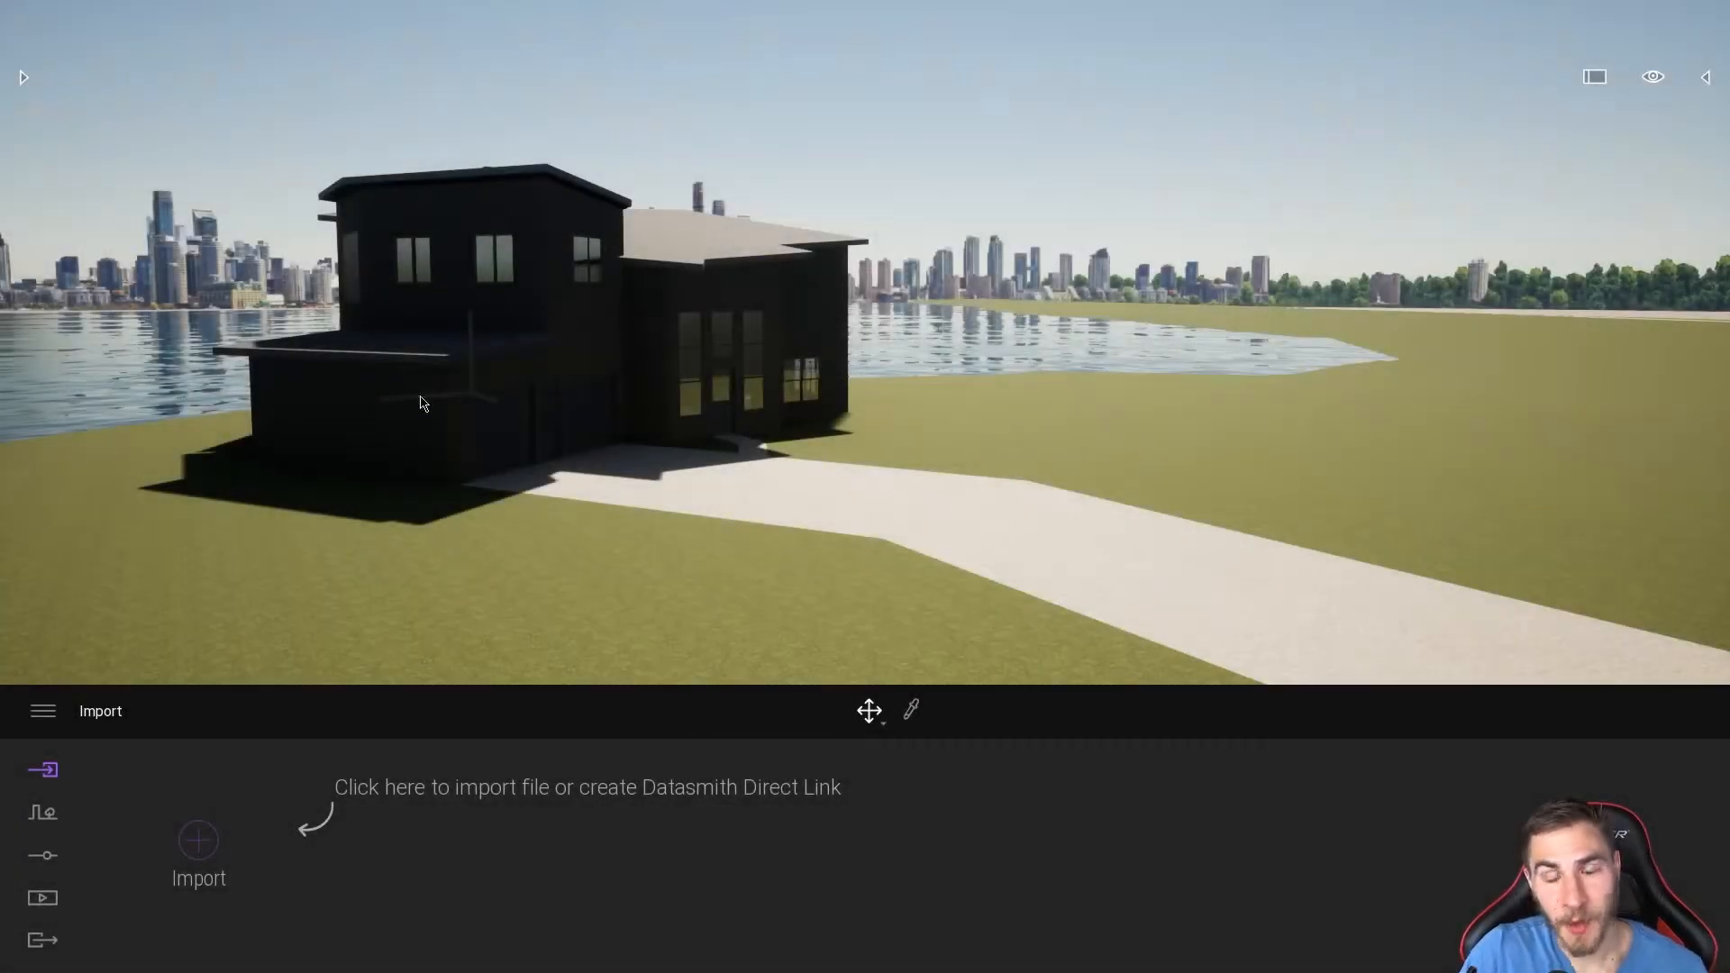
pyautogui.moveTo(1112, 416)
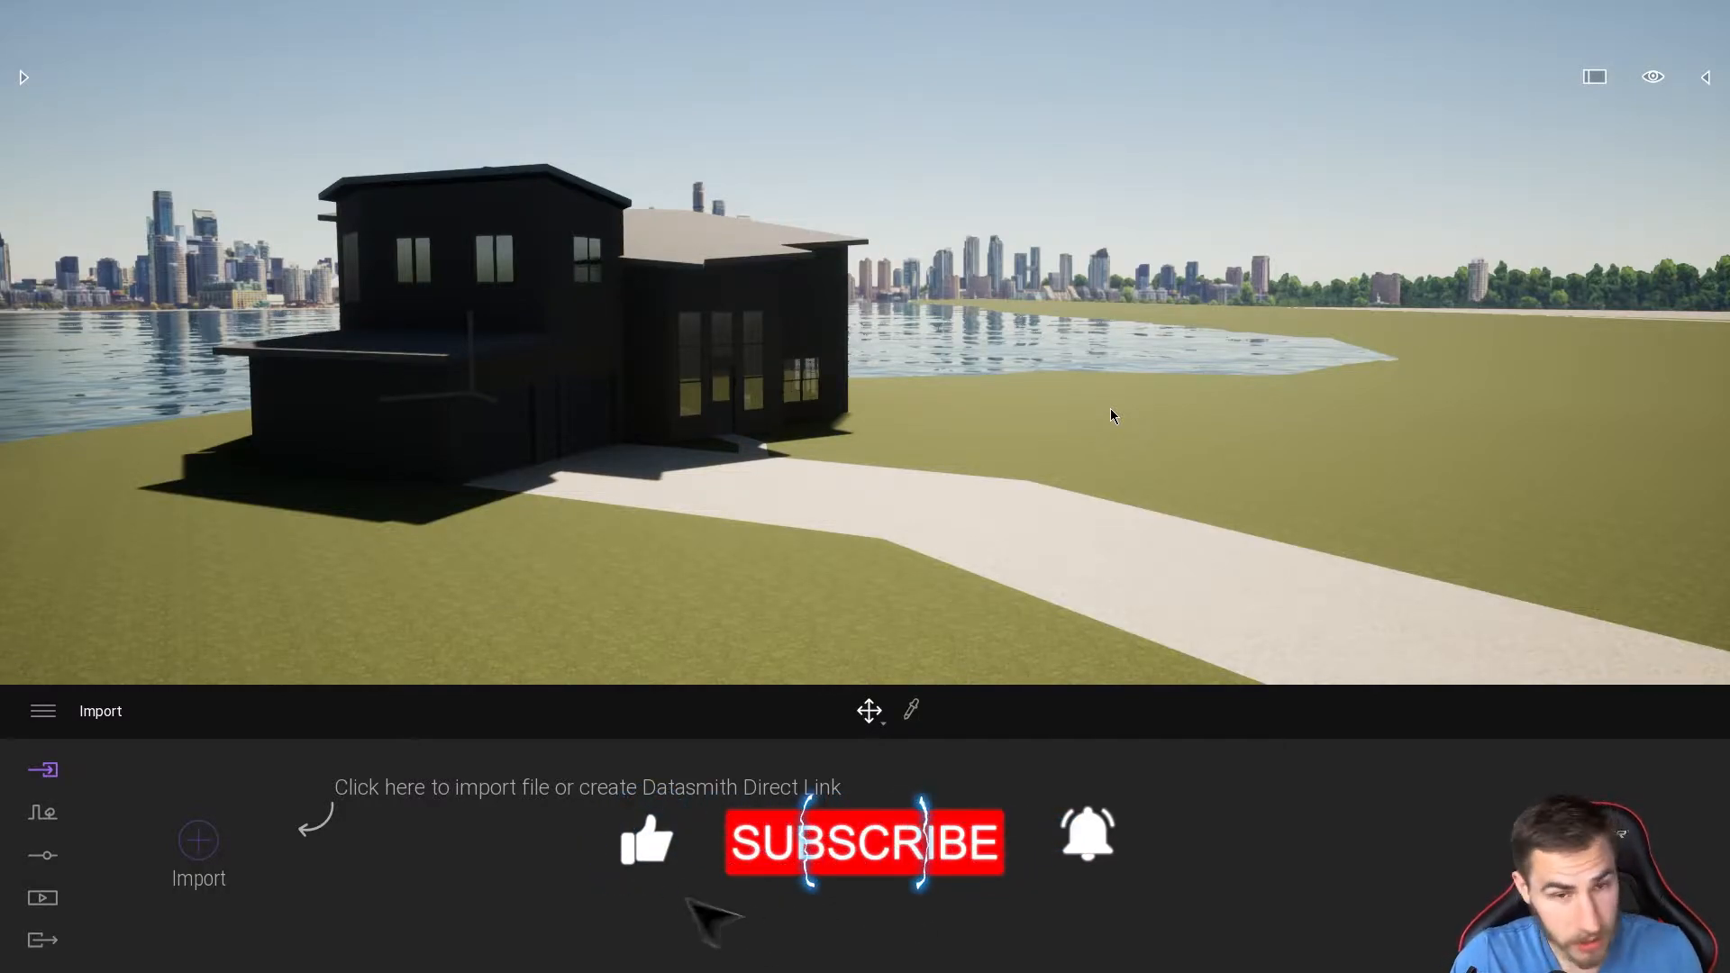
pyautogui.moveTo(1003, 327)
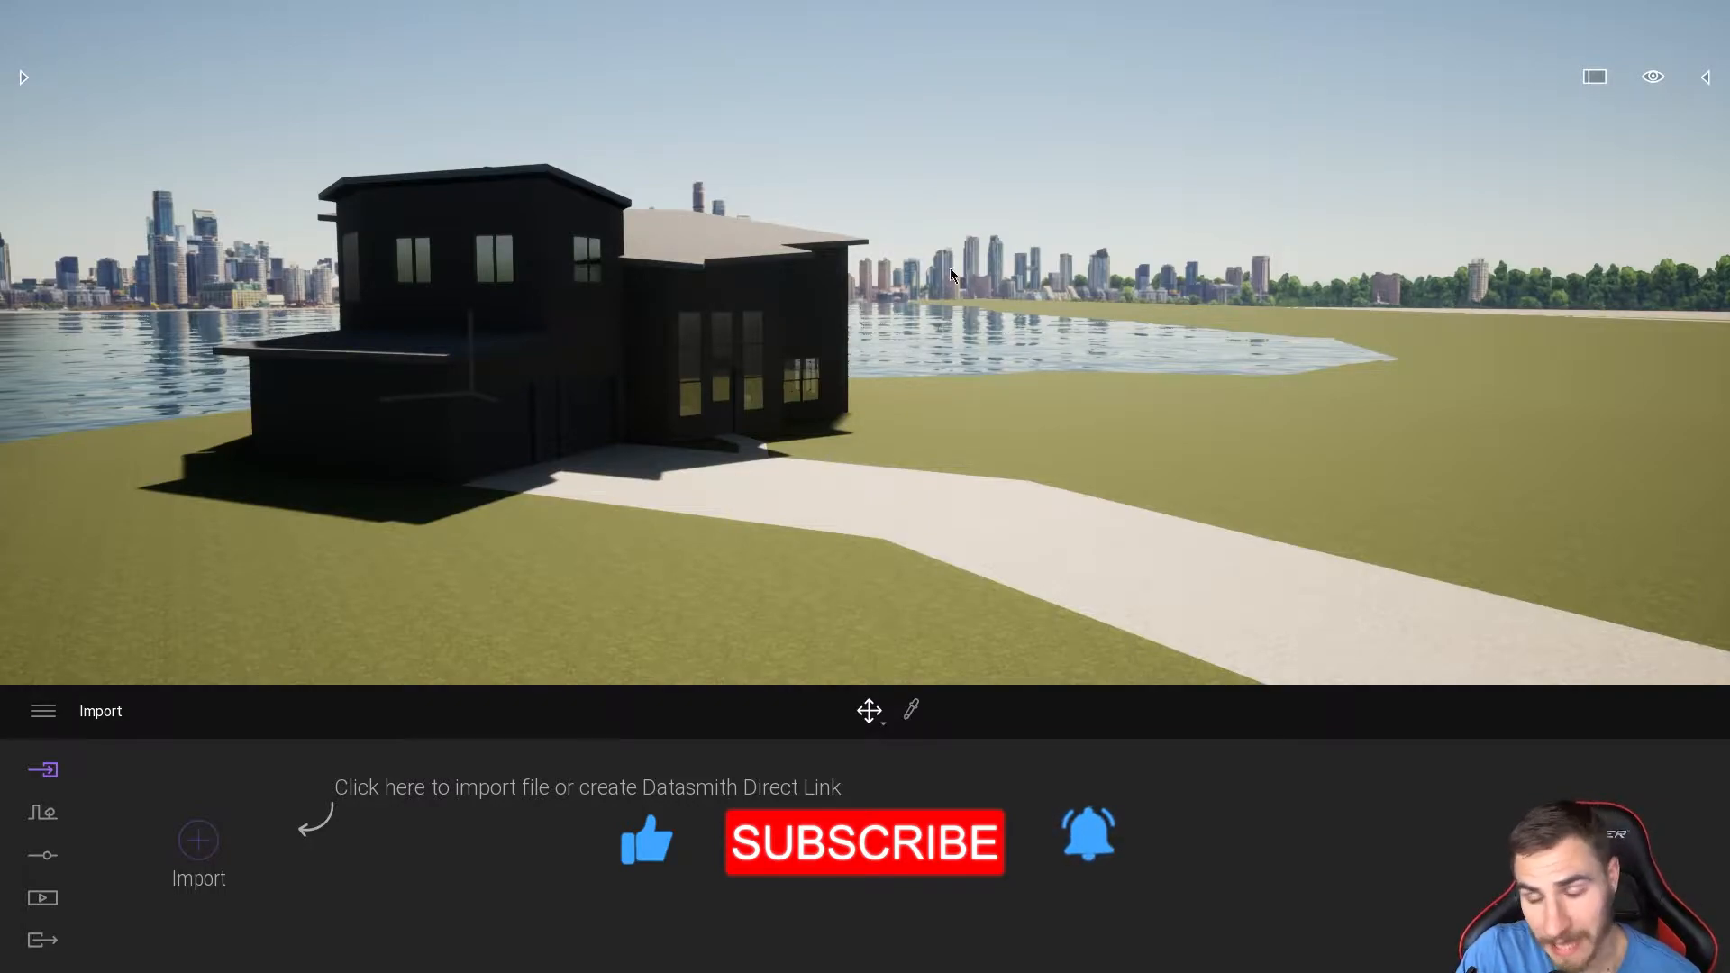
pyautogui.moveTo(962, 407)
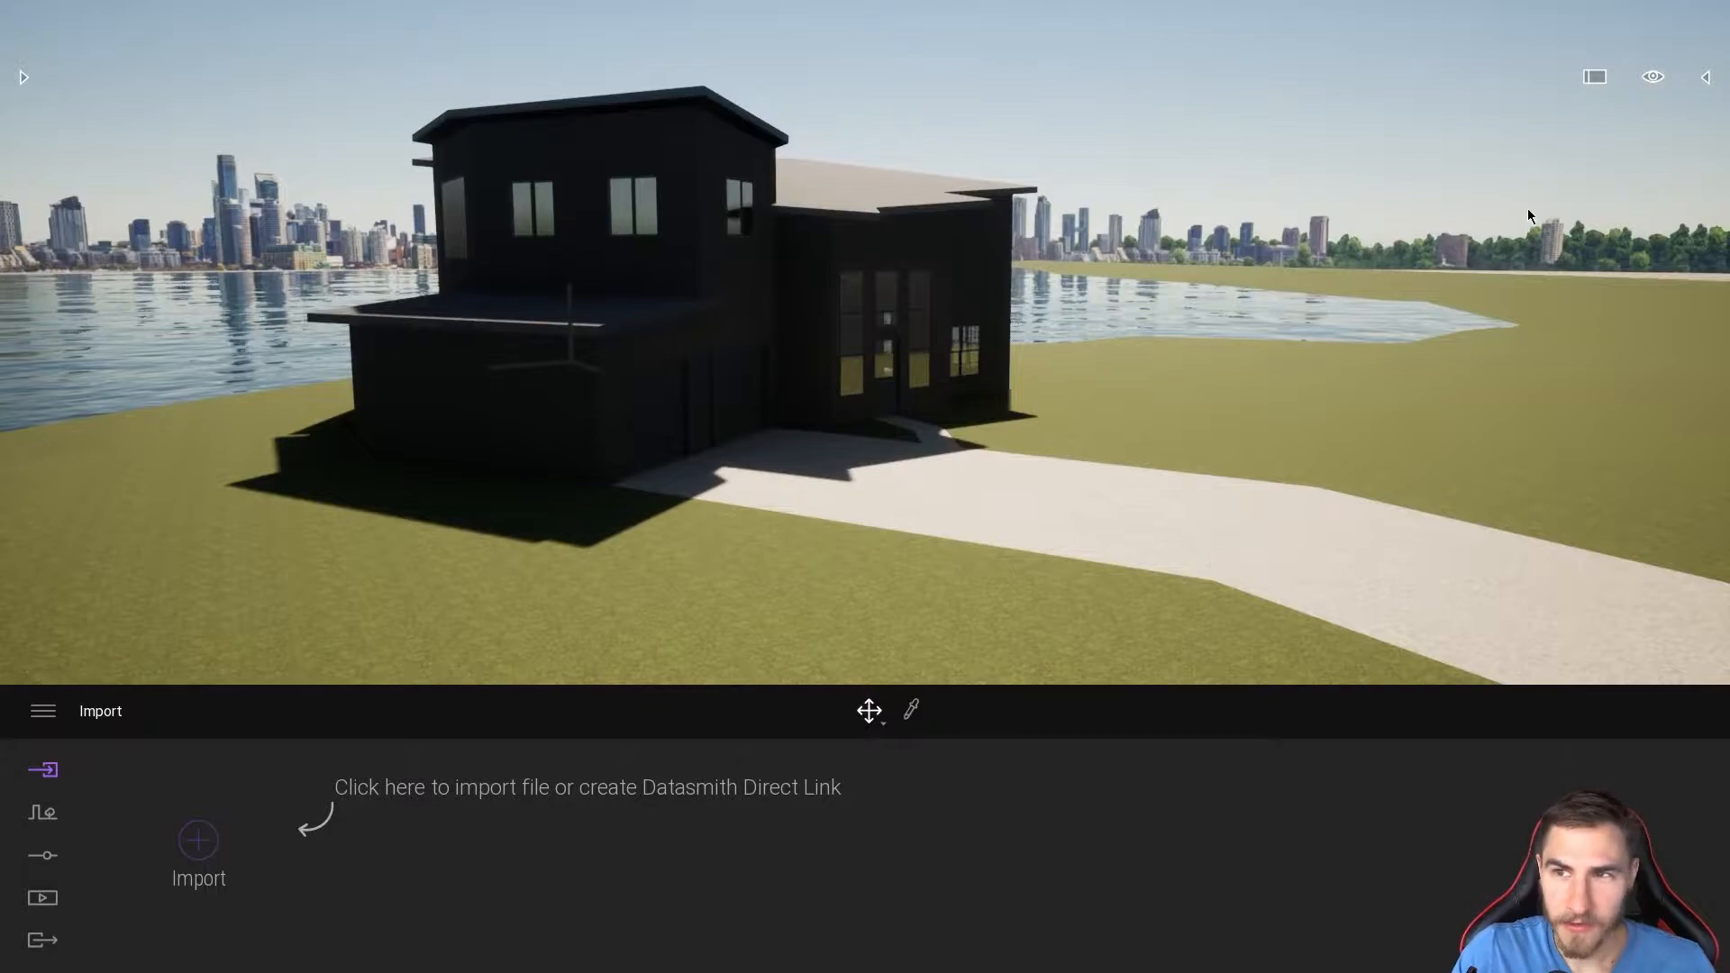
# Step: Choose a viewport view option from the top-right view menu
pyautogui.click(1652, 76)
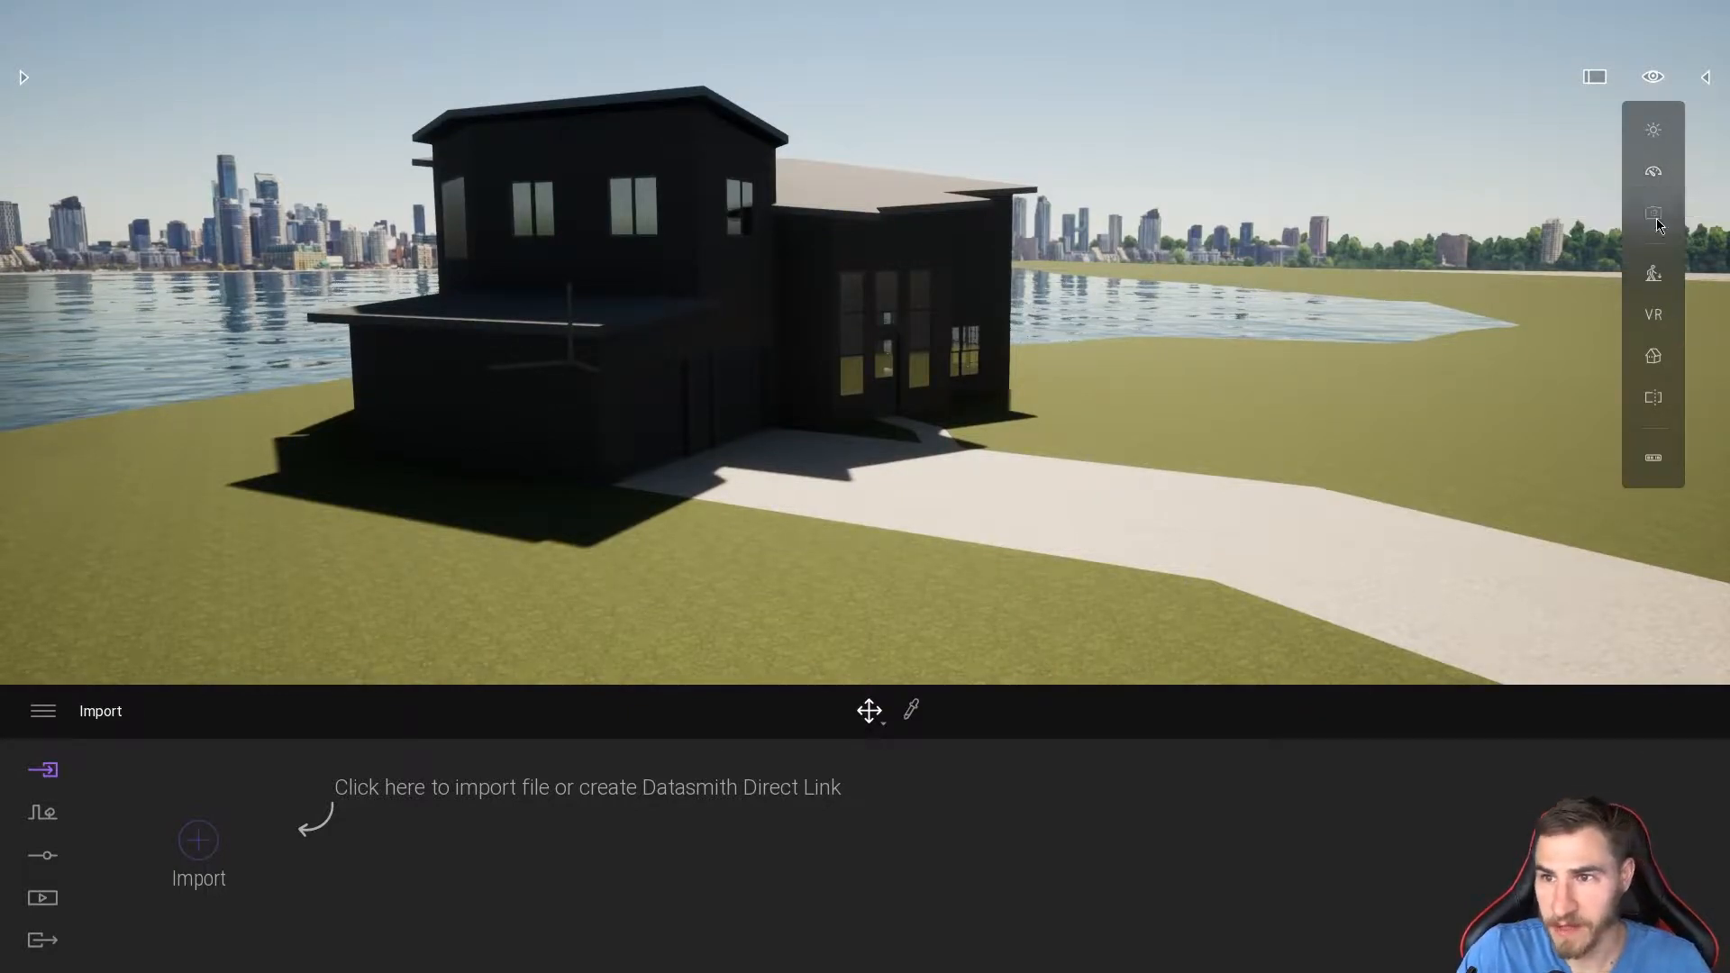
pyautogui.click(1653, 171)
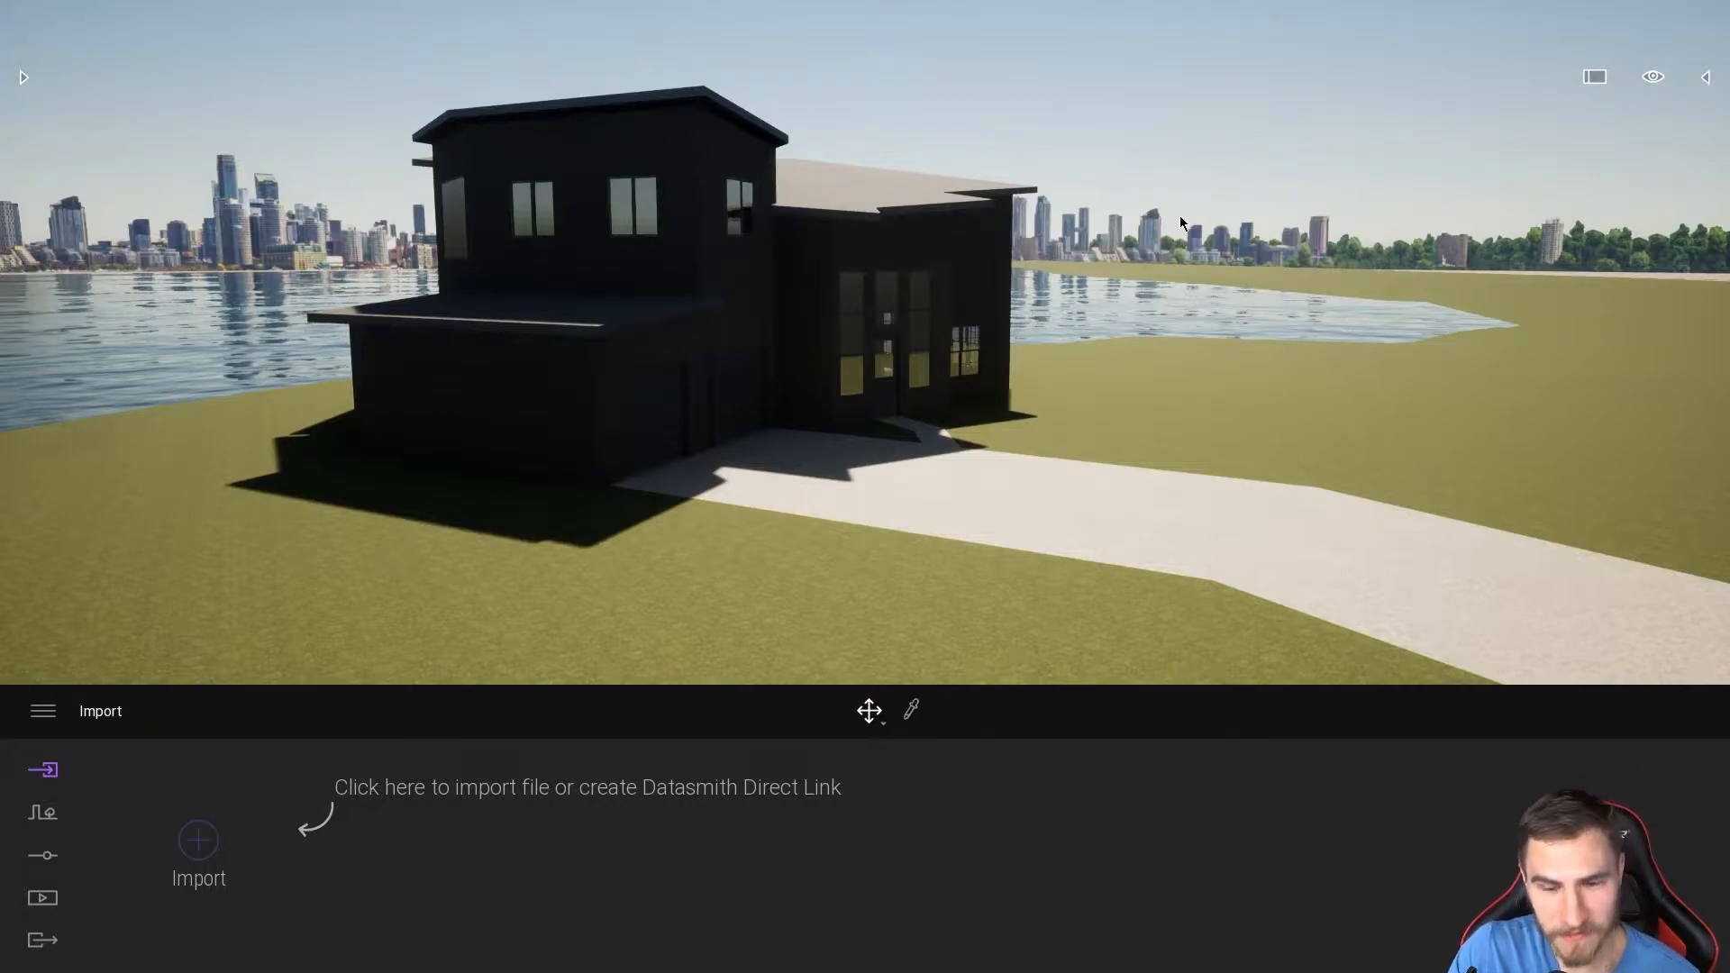
pyautogui.moveTo(1007, 497)
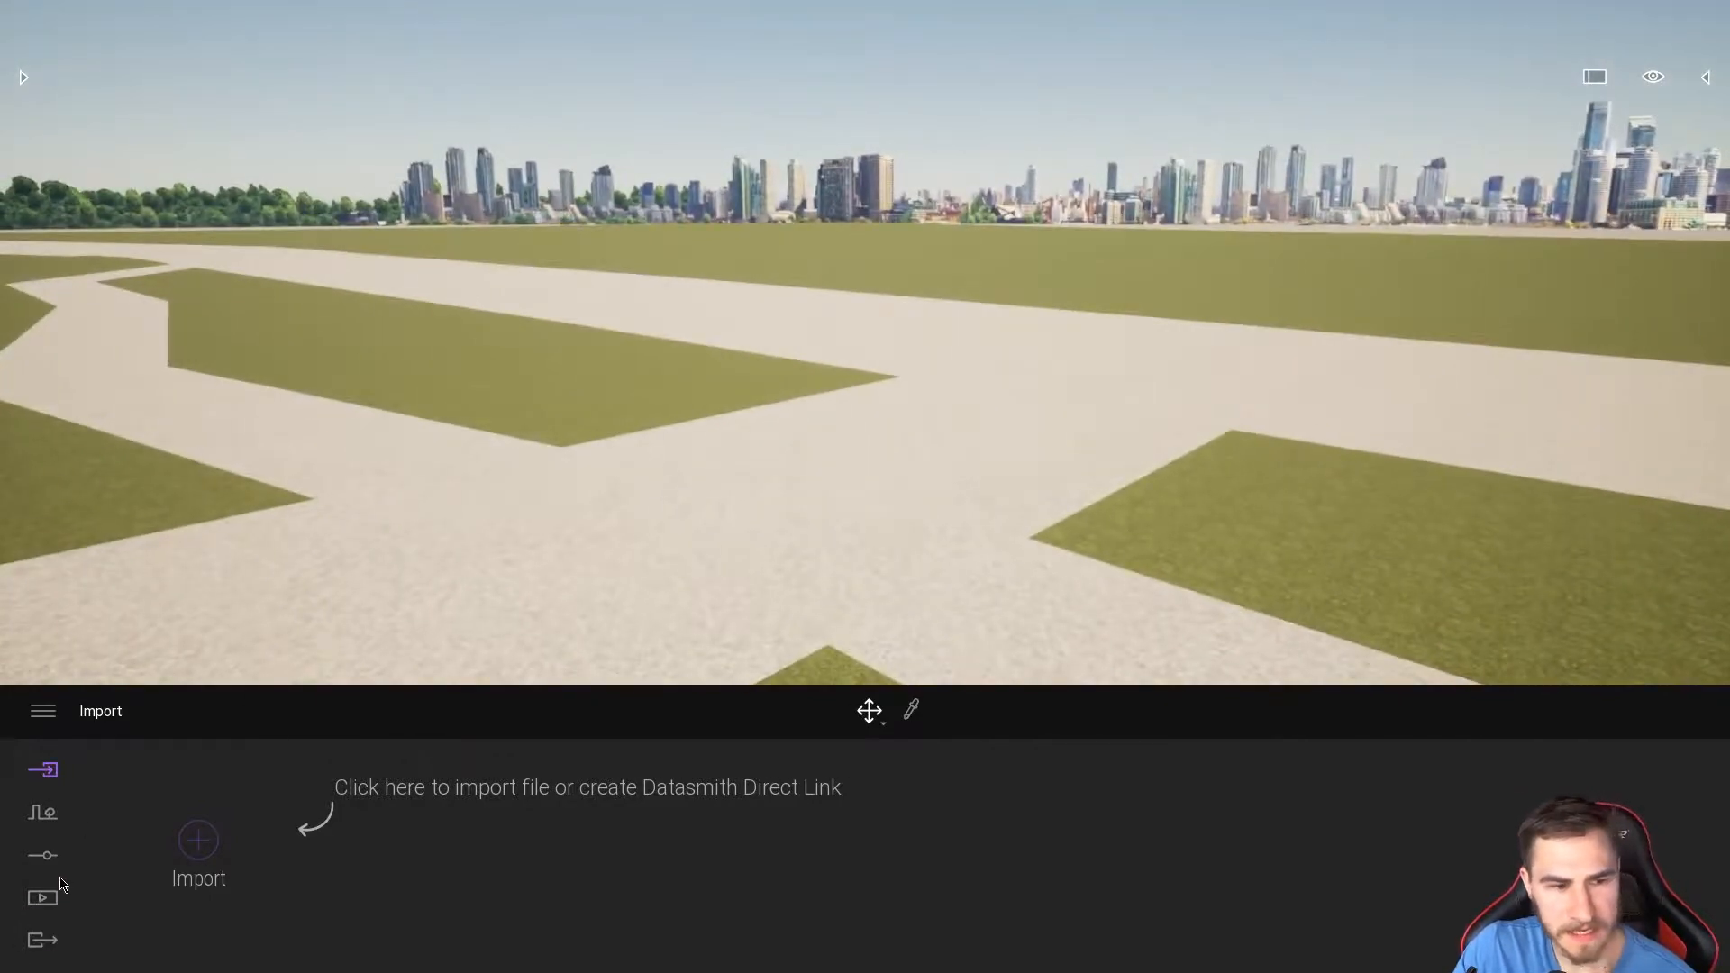
pyautogui.moveTo(911, 711)
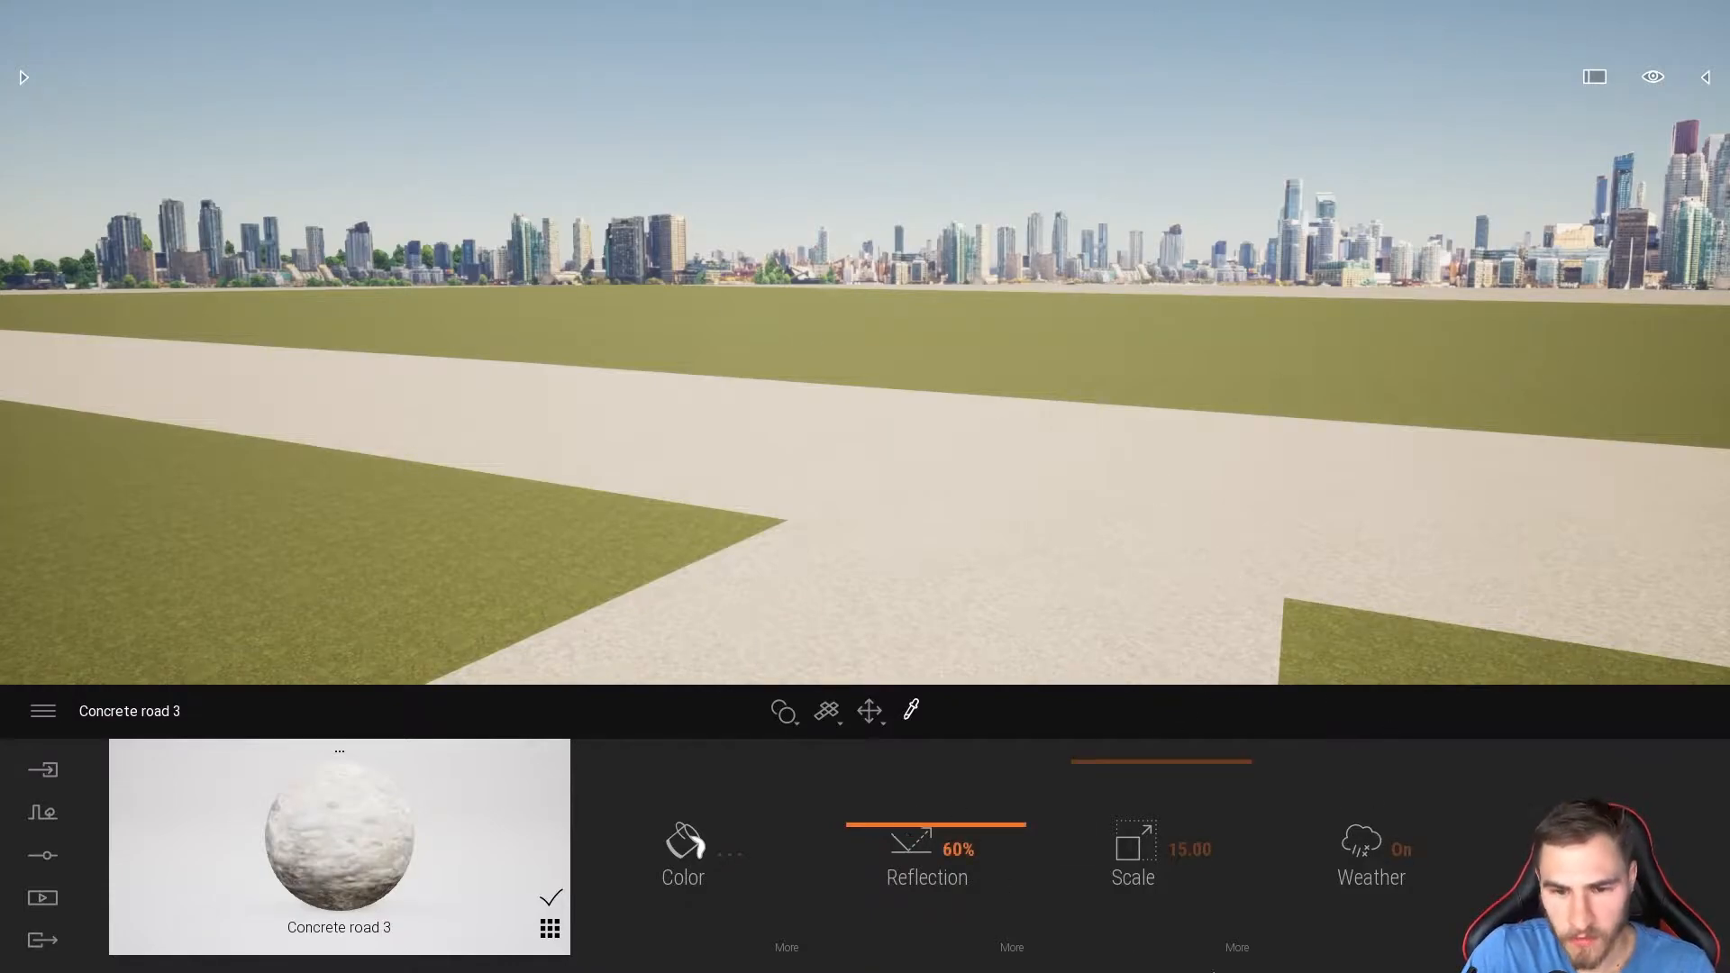
# Step: View Concrete road 3's Scale > Speed options, then bring up the scene settings
pyautogui.click(1132, 855)
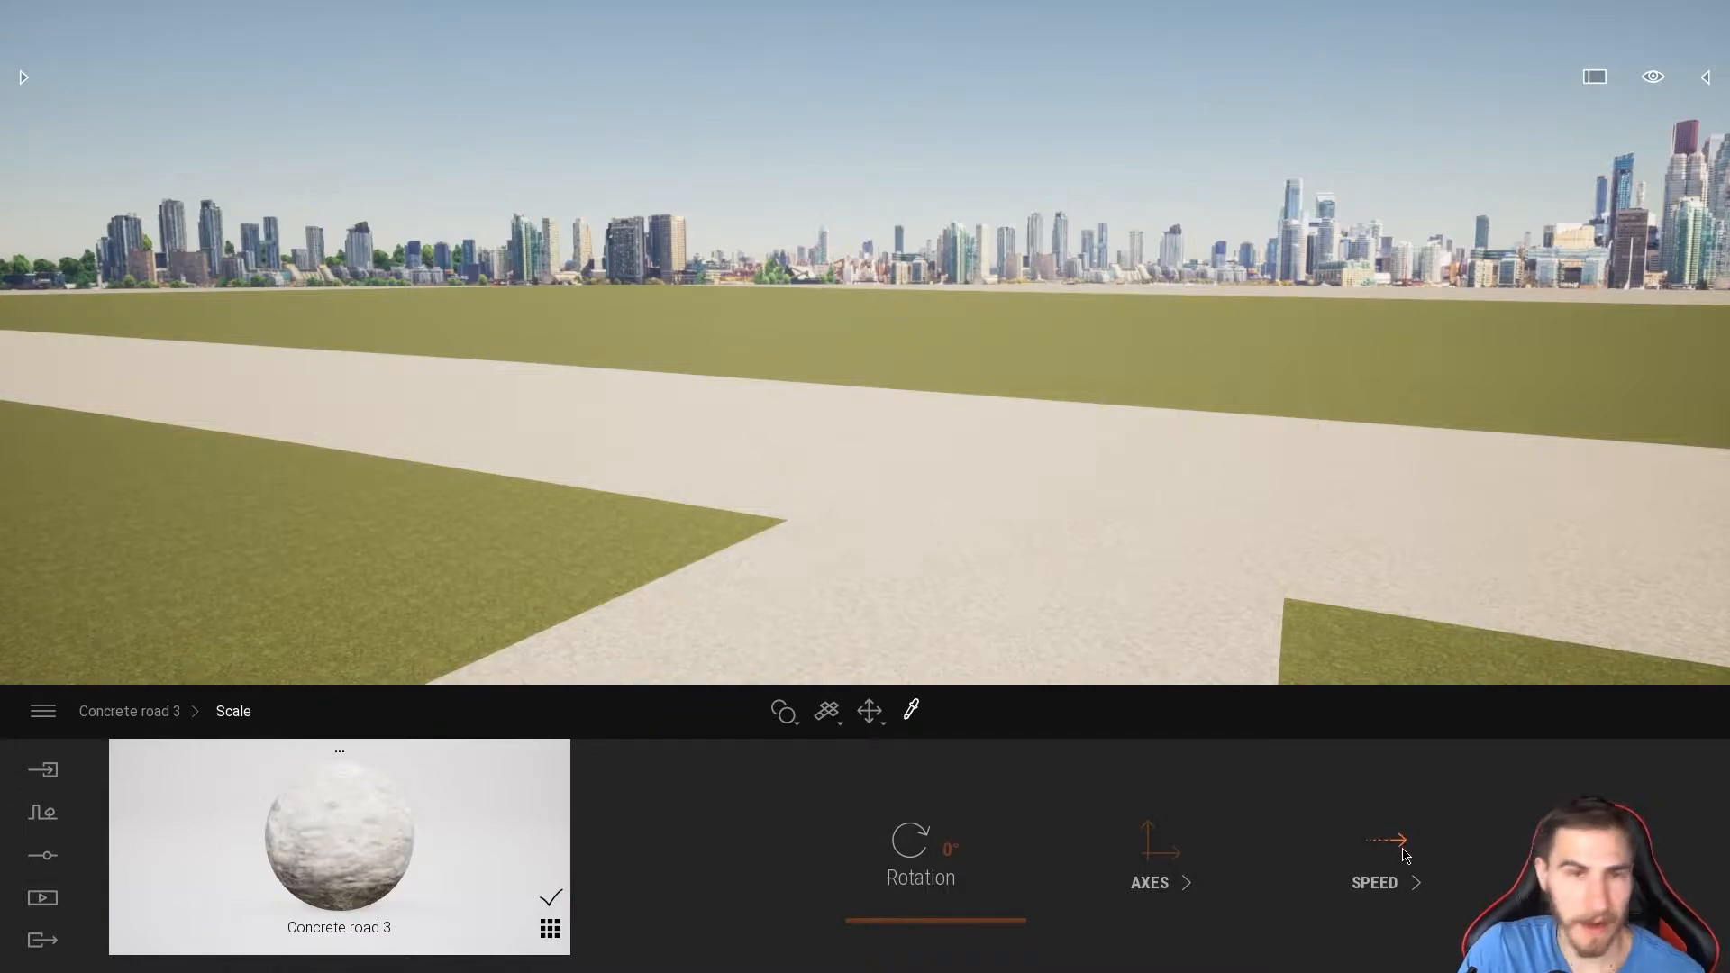
pyautogui.click(1386, 861)
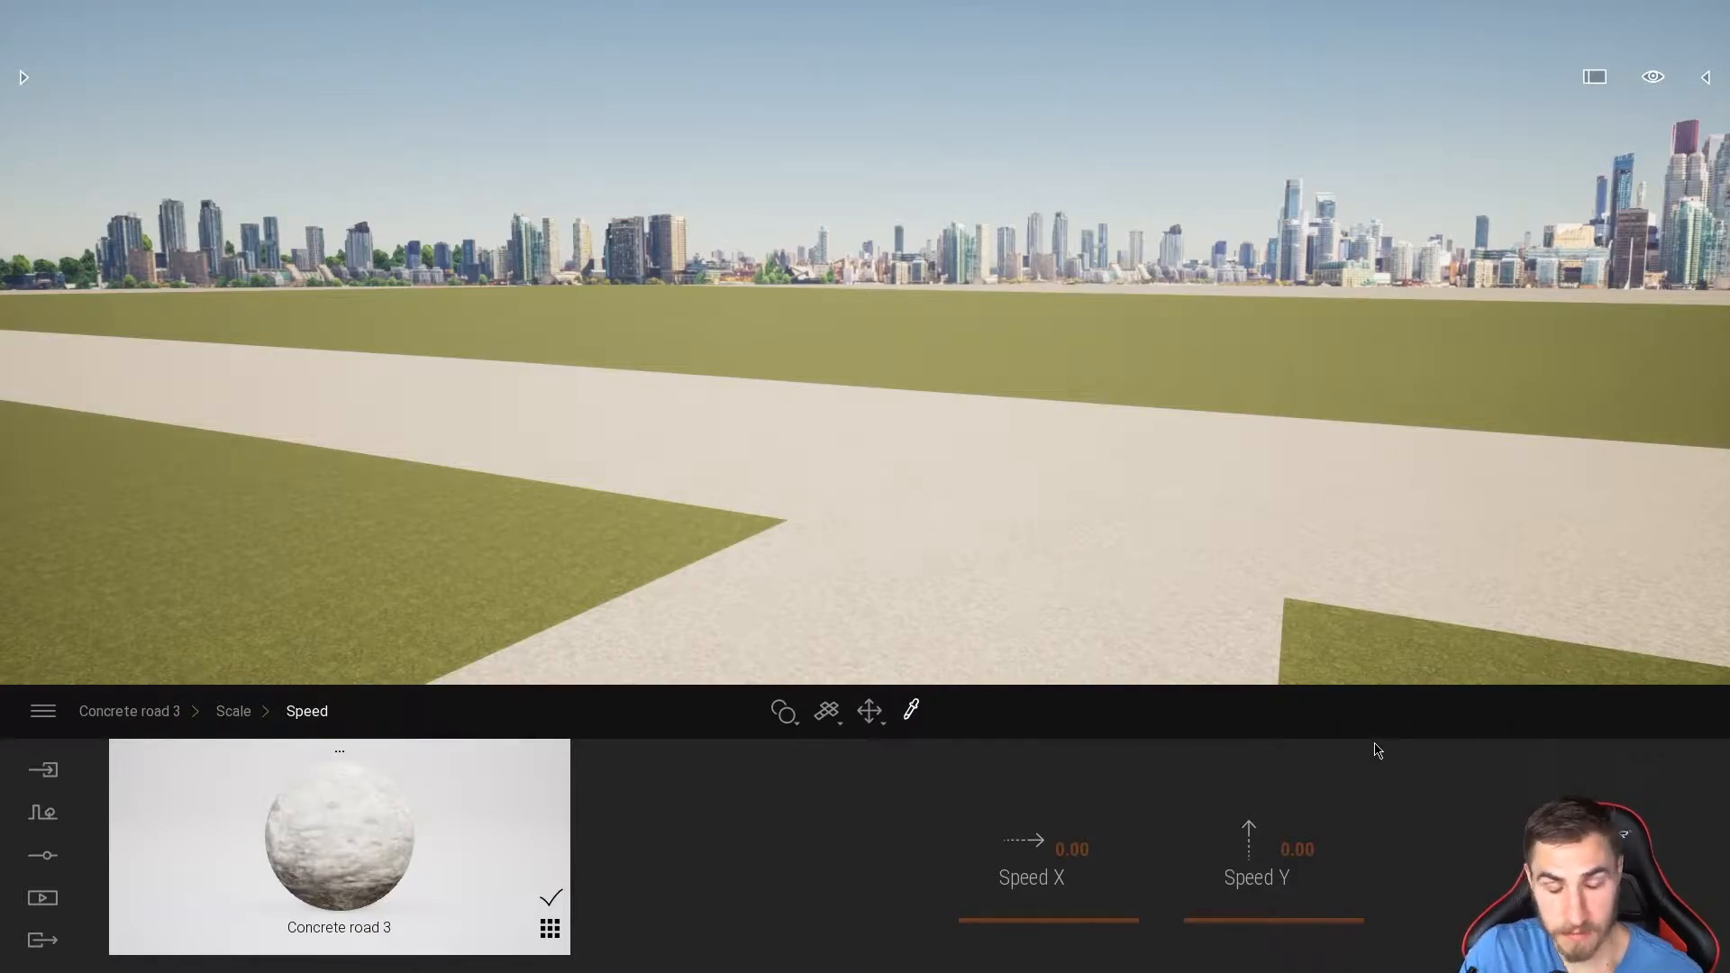
pyautogui.moveTo(1112, 535)
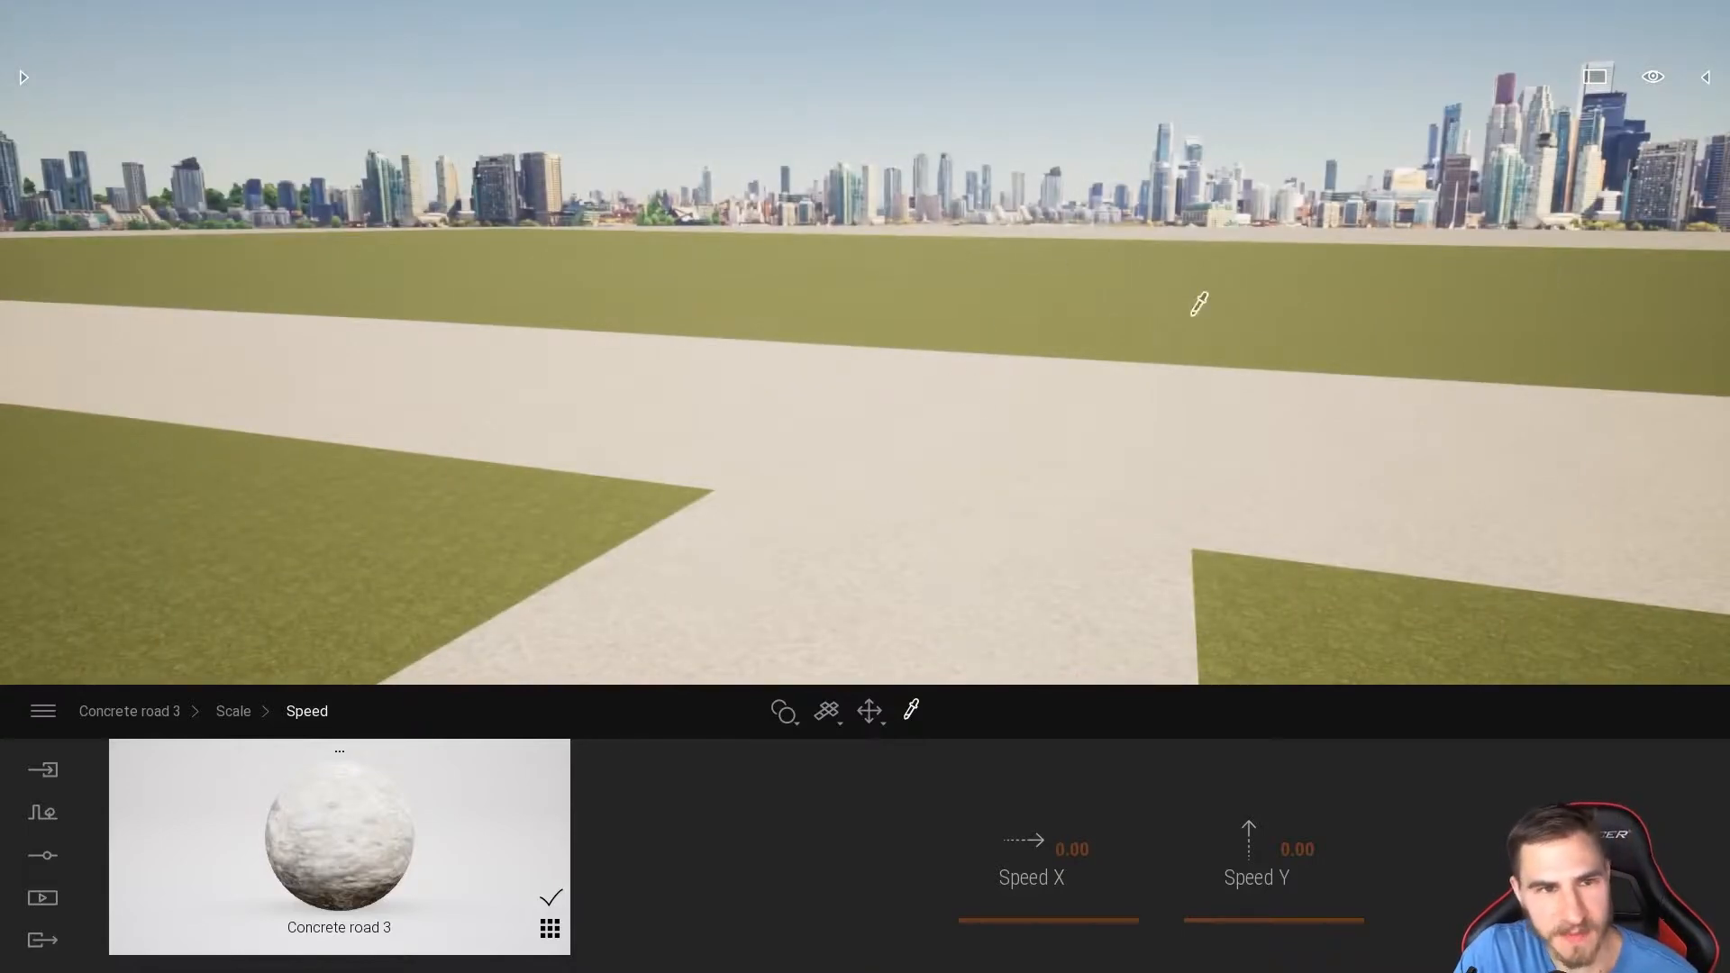
pyautogui.click(42, 812)
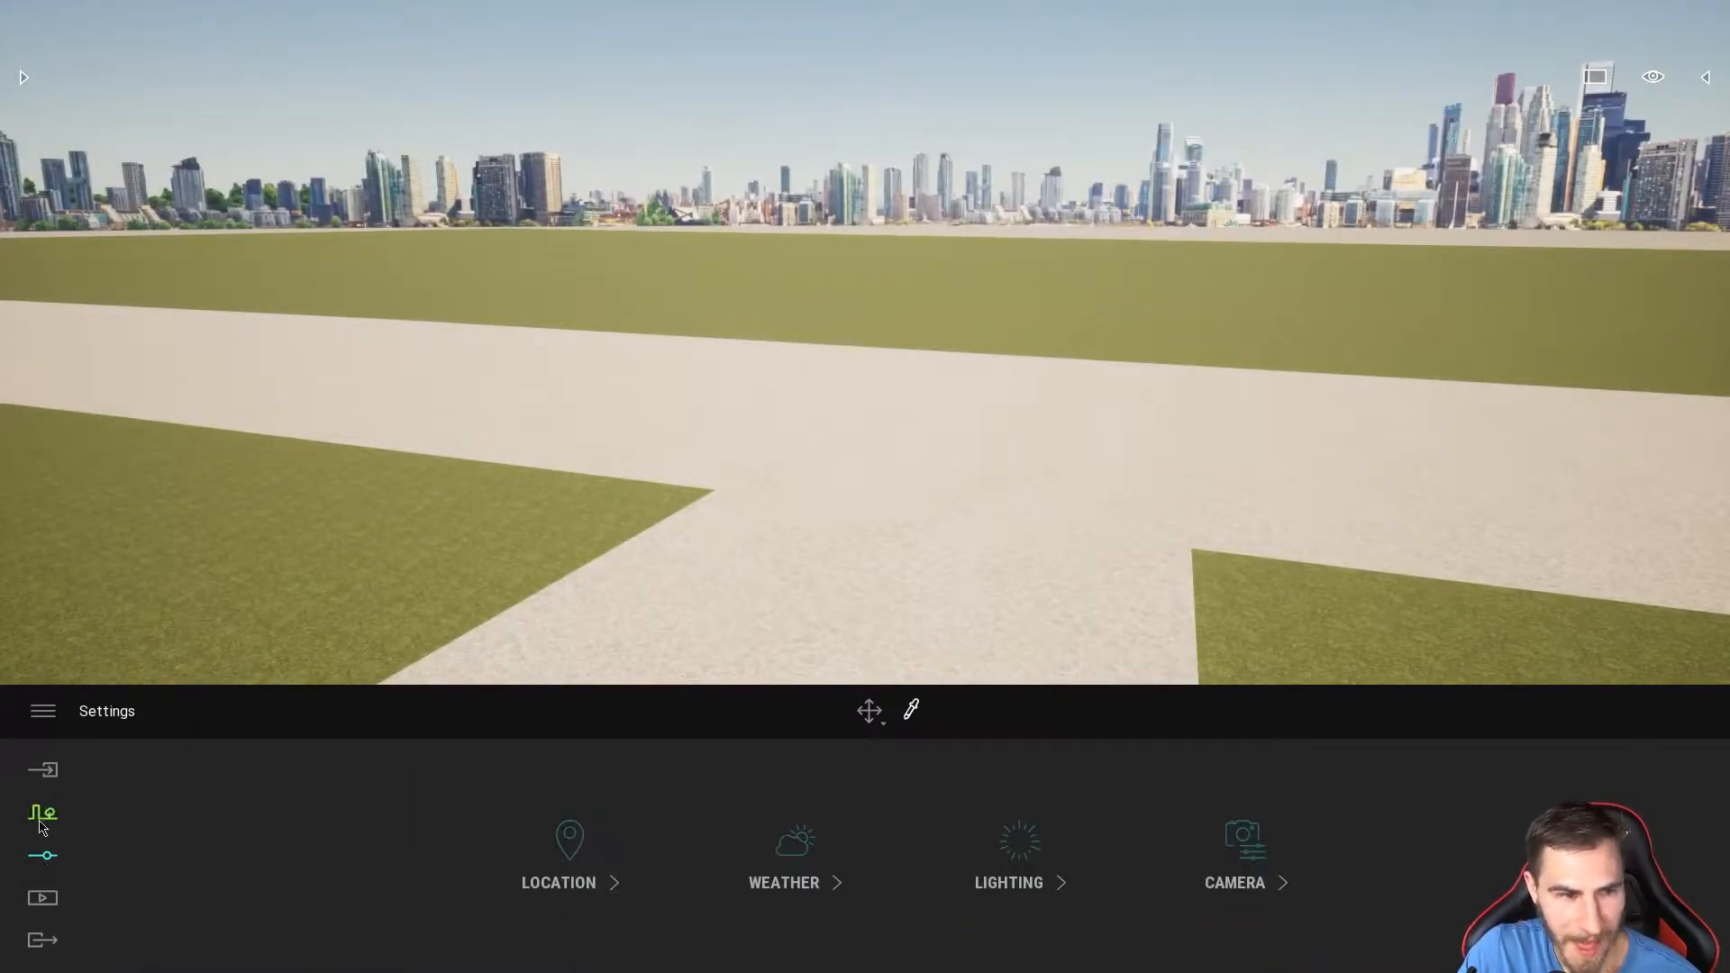
# Step: Switch back from the scene settings via the left sidebar Settings icon
pyautogui.click(43, 813)
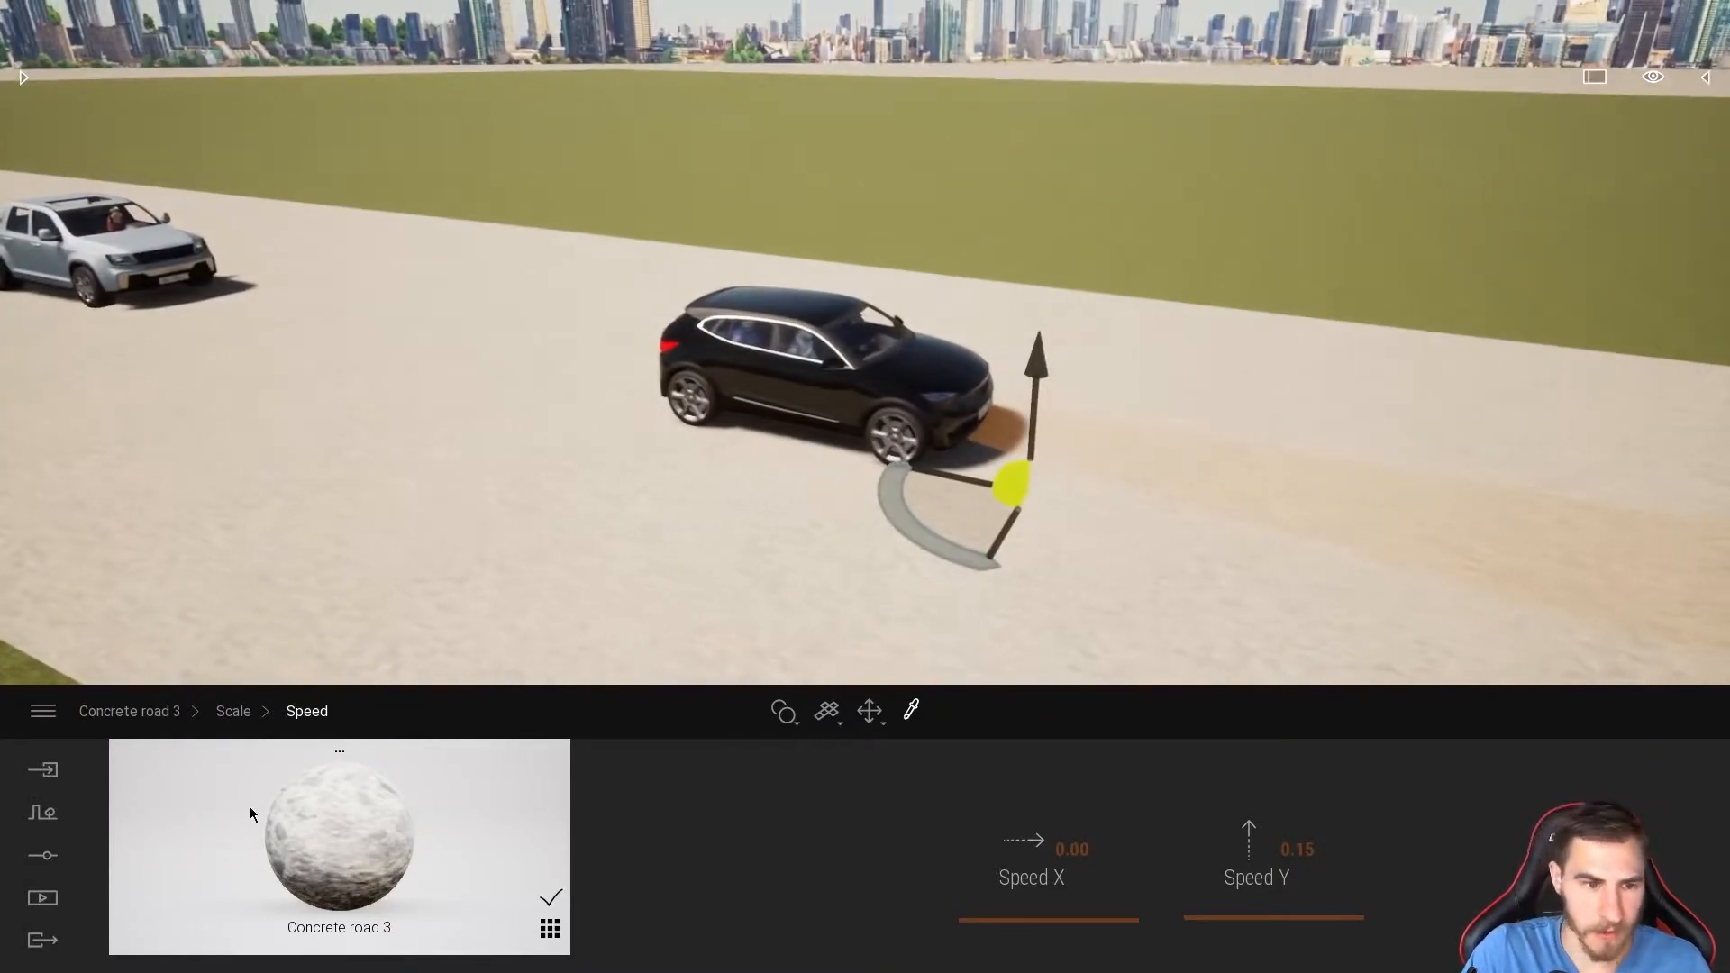
# Step: Return to Concrete road 3's scale options and its speed panel to reset Speed Y to 0.00
pyautogui.click(232, 711)
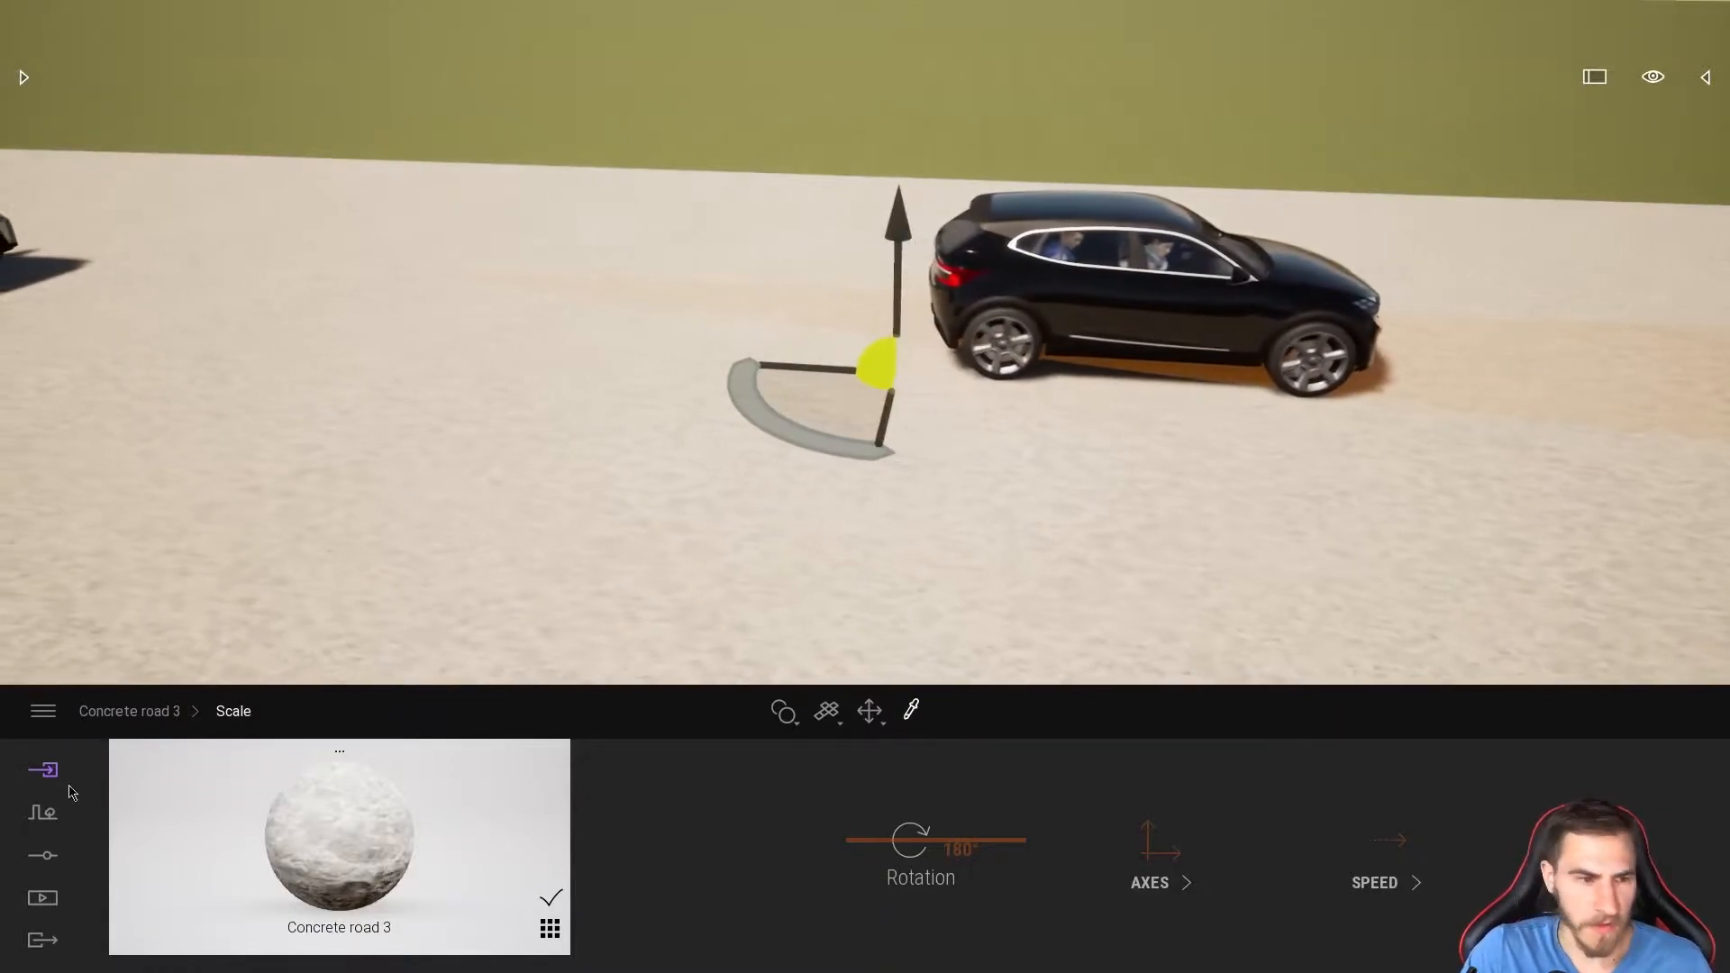
pyautogui.click(1385, 861)
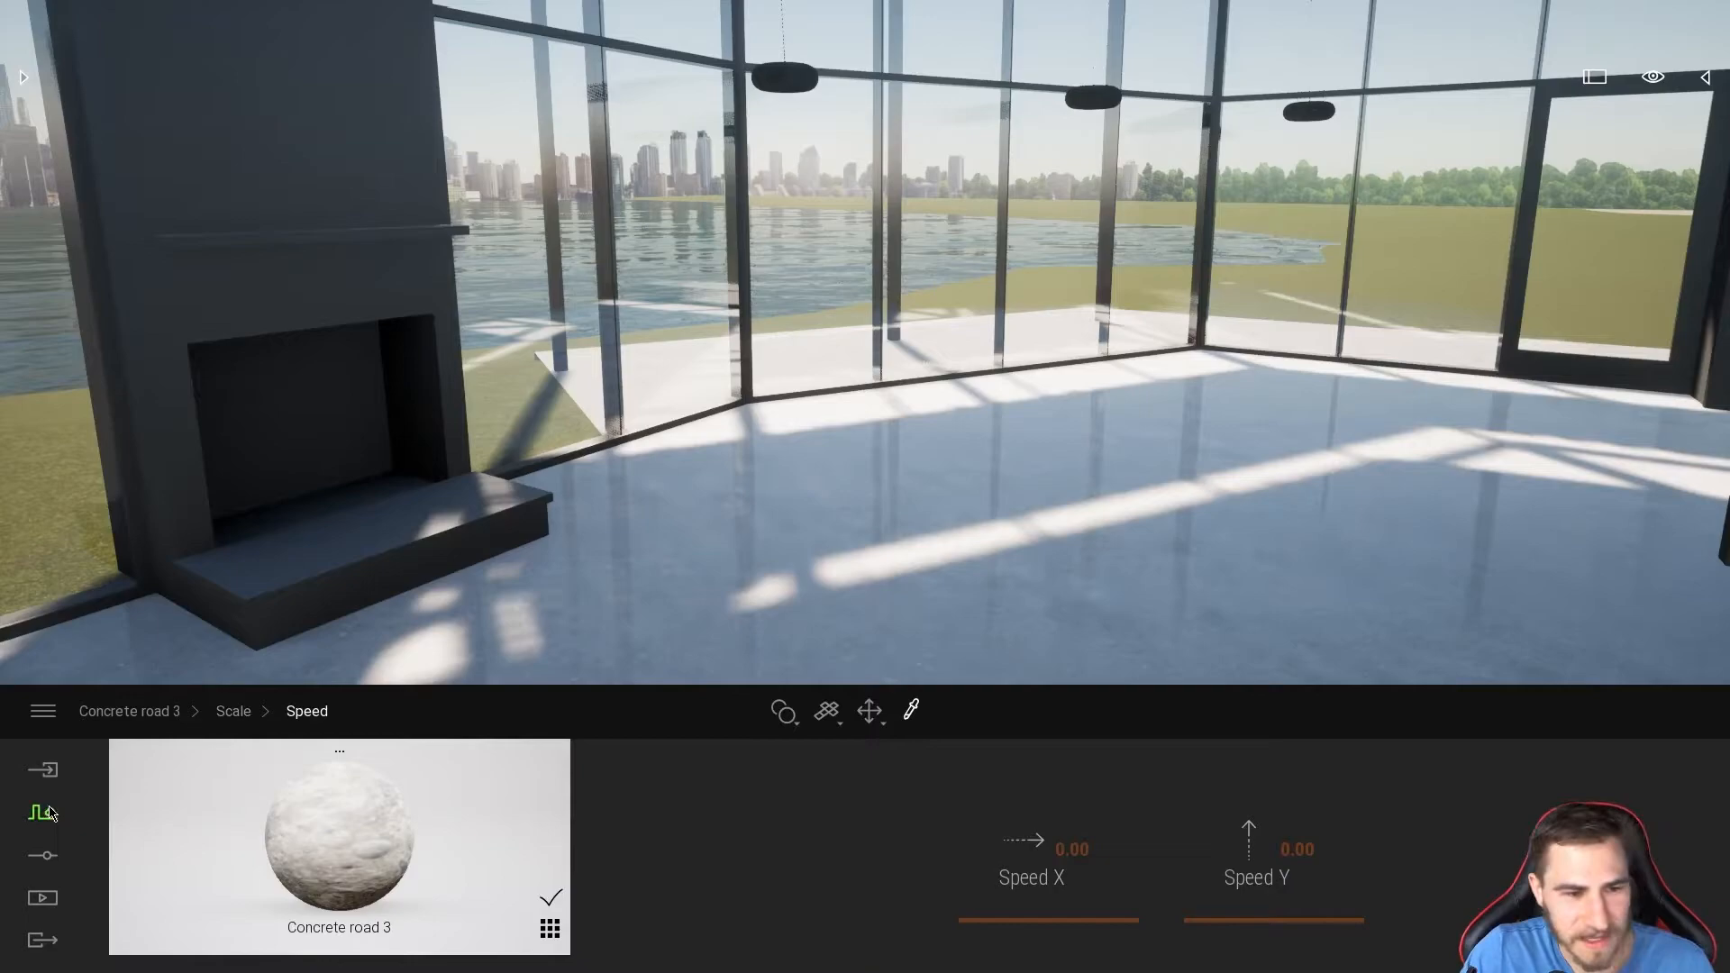
# Step: Browse the Library's Objects > Gym collection, scrolling through the equipment thumbnails
pyautogui.click(43, 769)
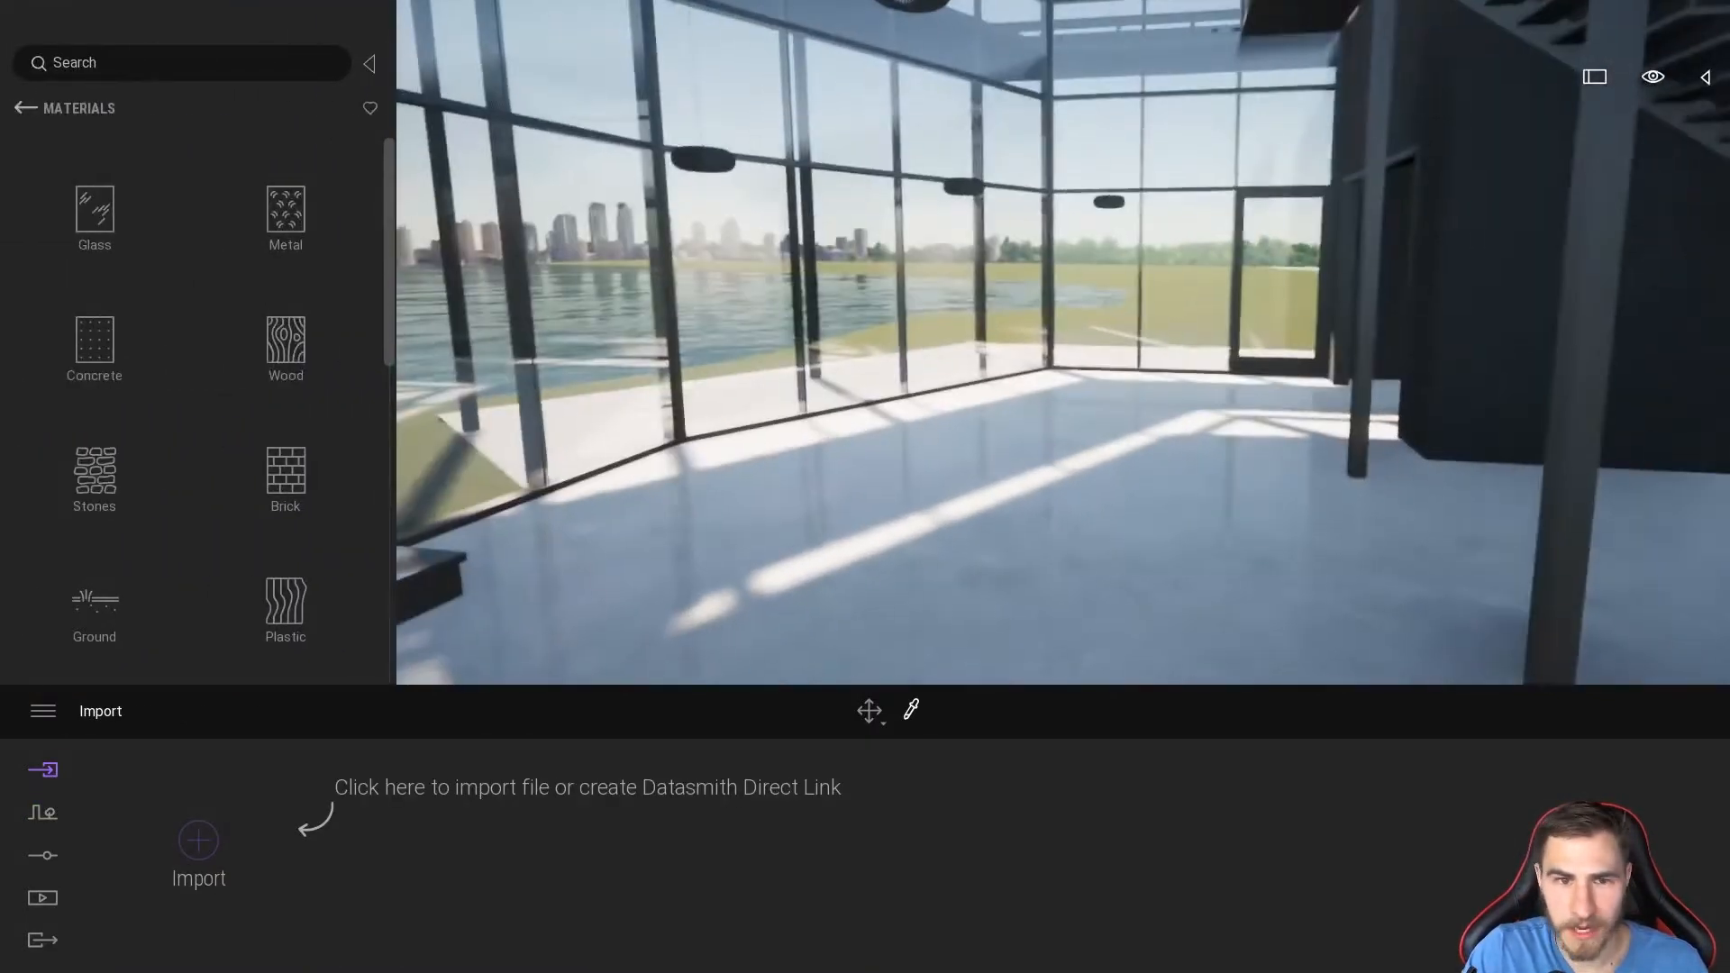
pyautogui.click(25, 108)
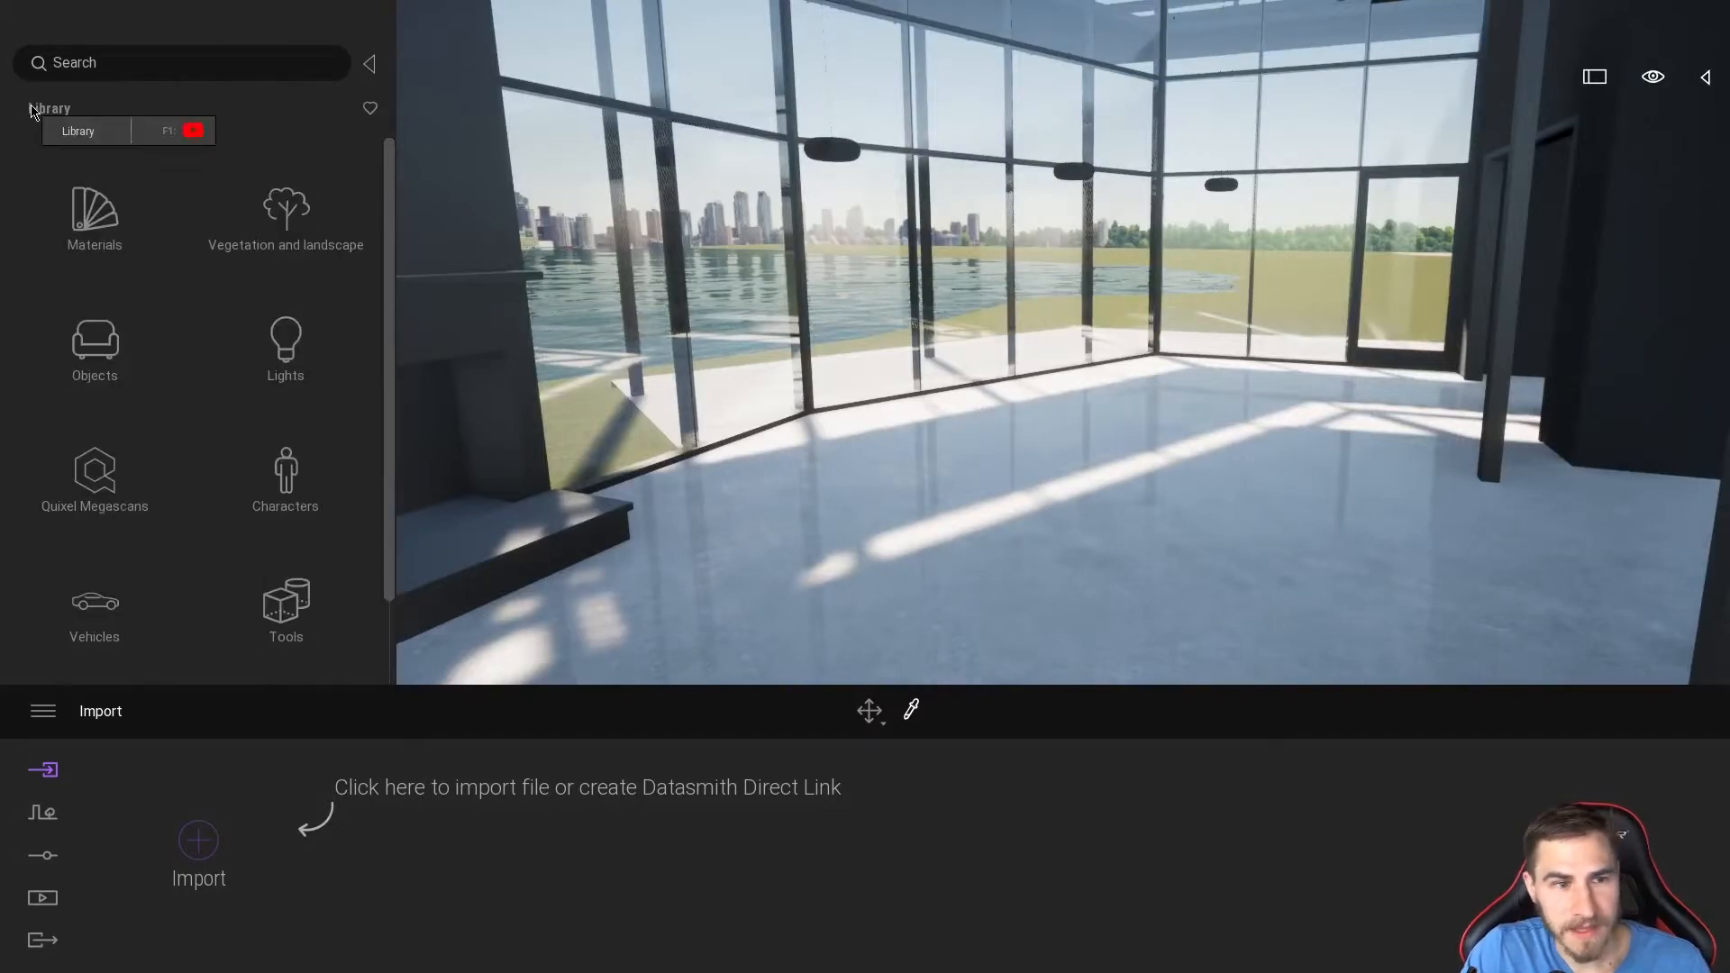
pyautogui.click(95, 348)
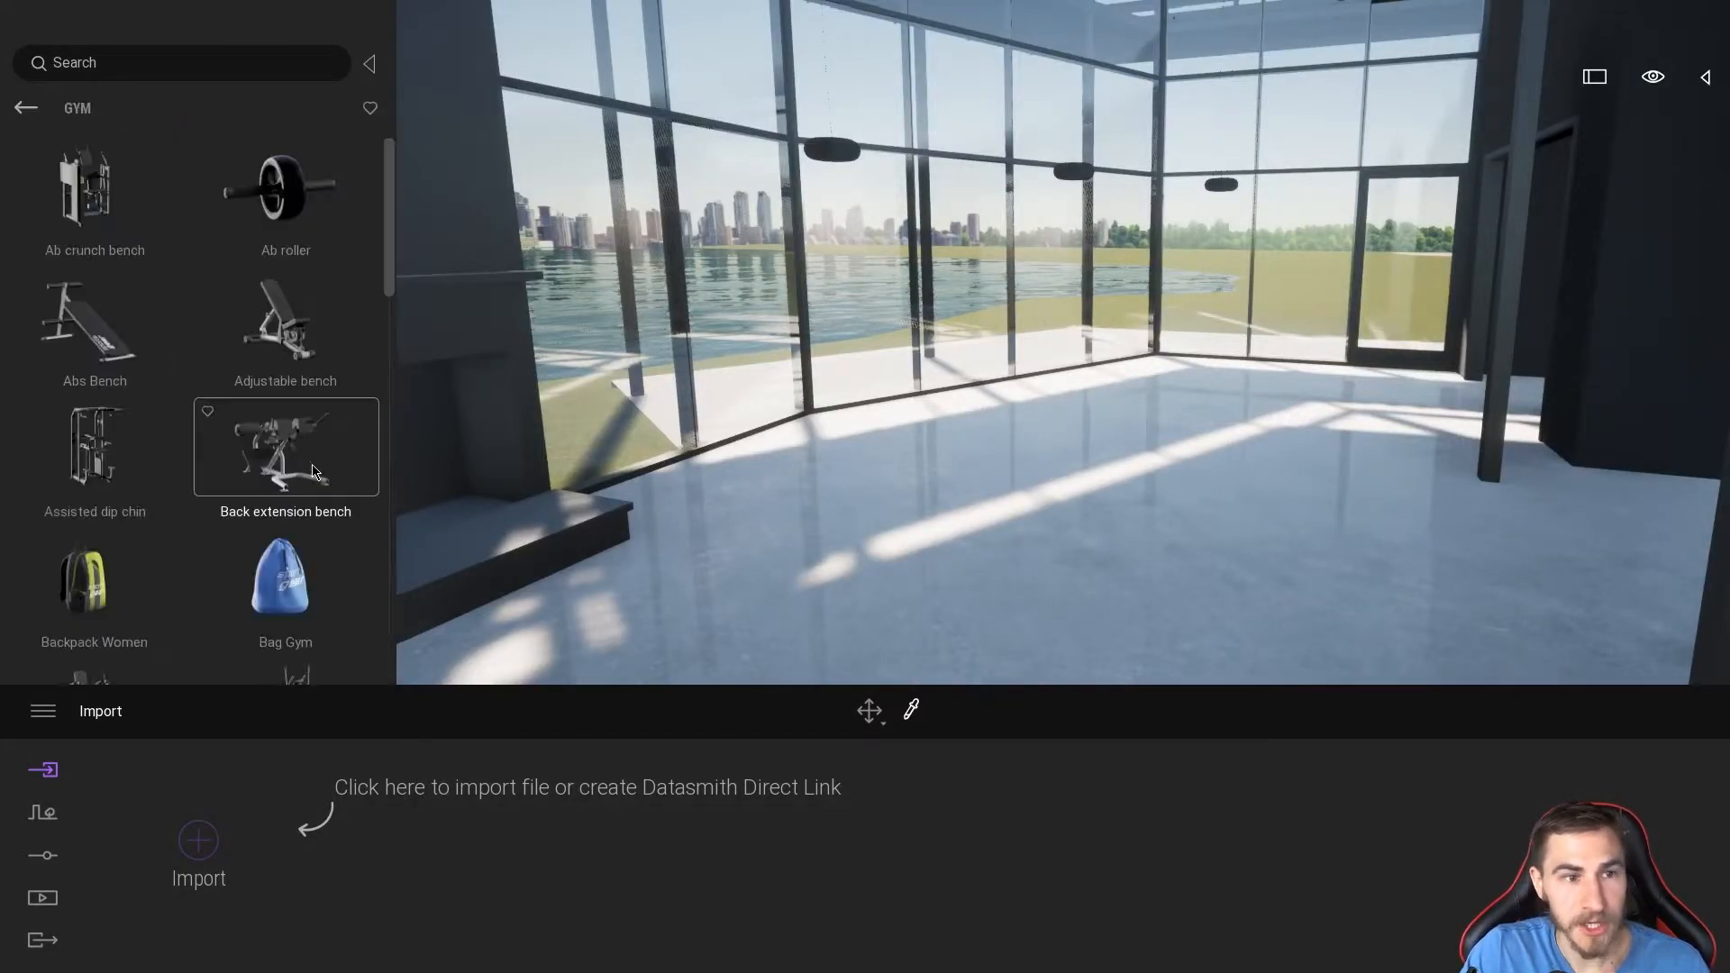
pyautogui.scroll(-3)
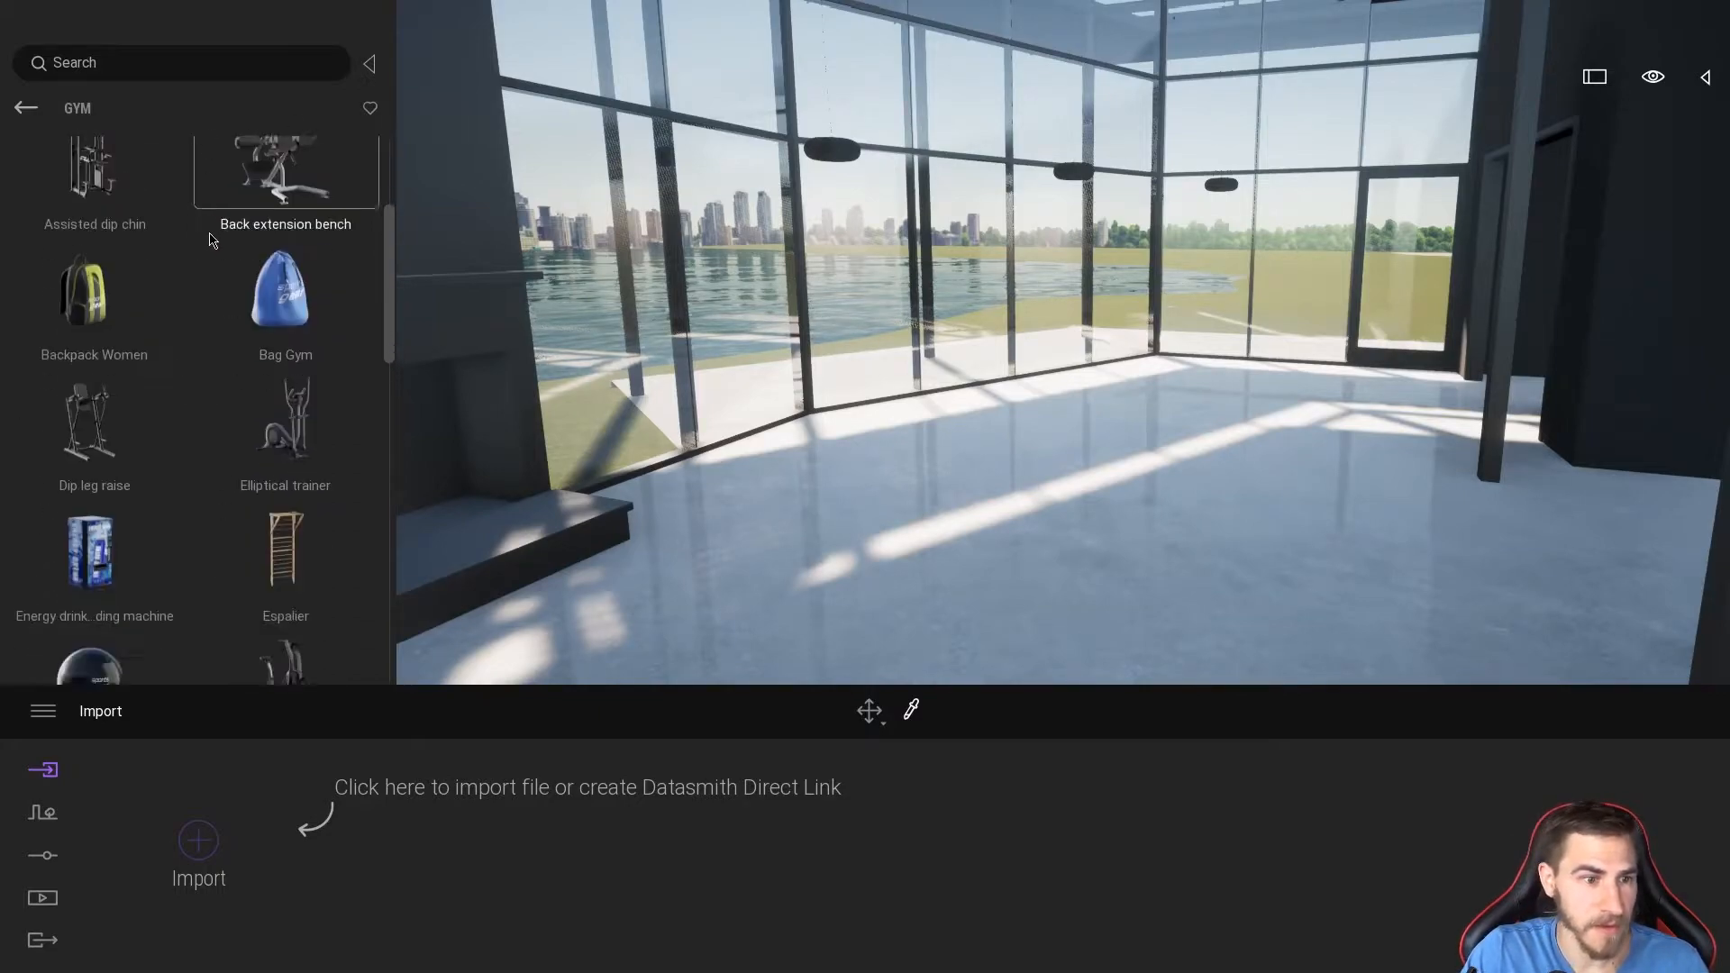
pyautogui.scroll(-3)
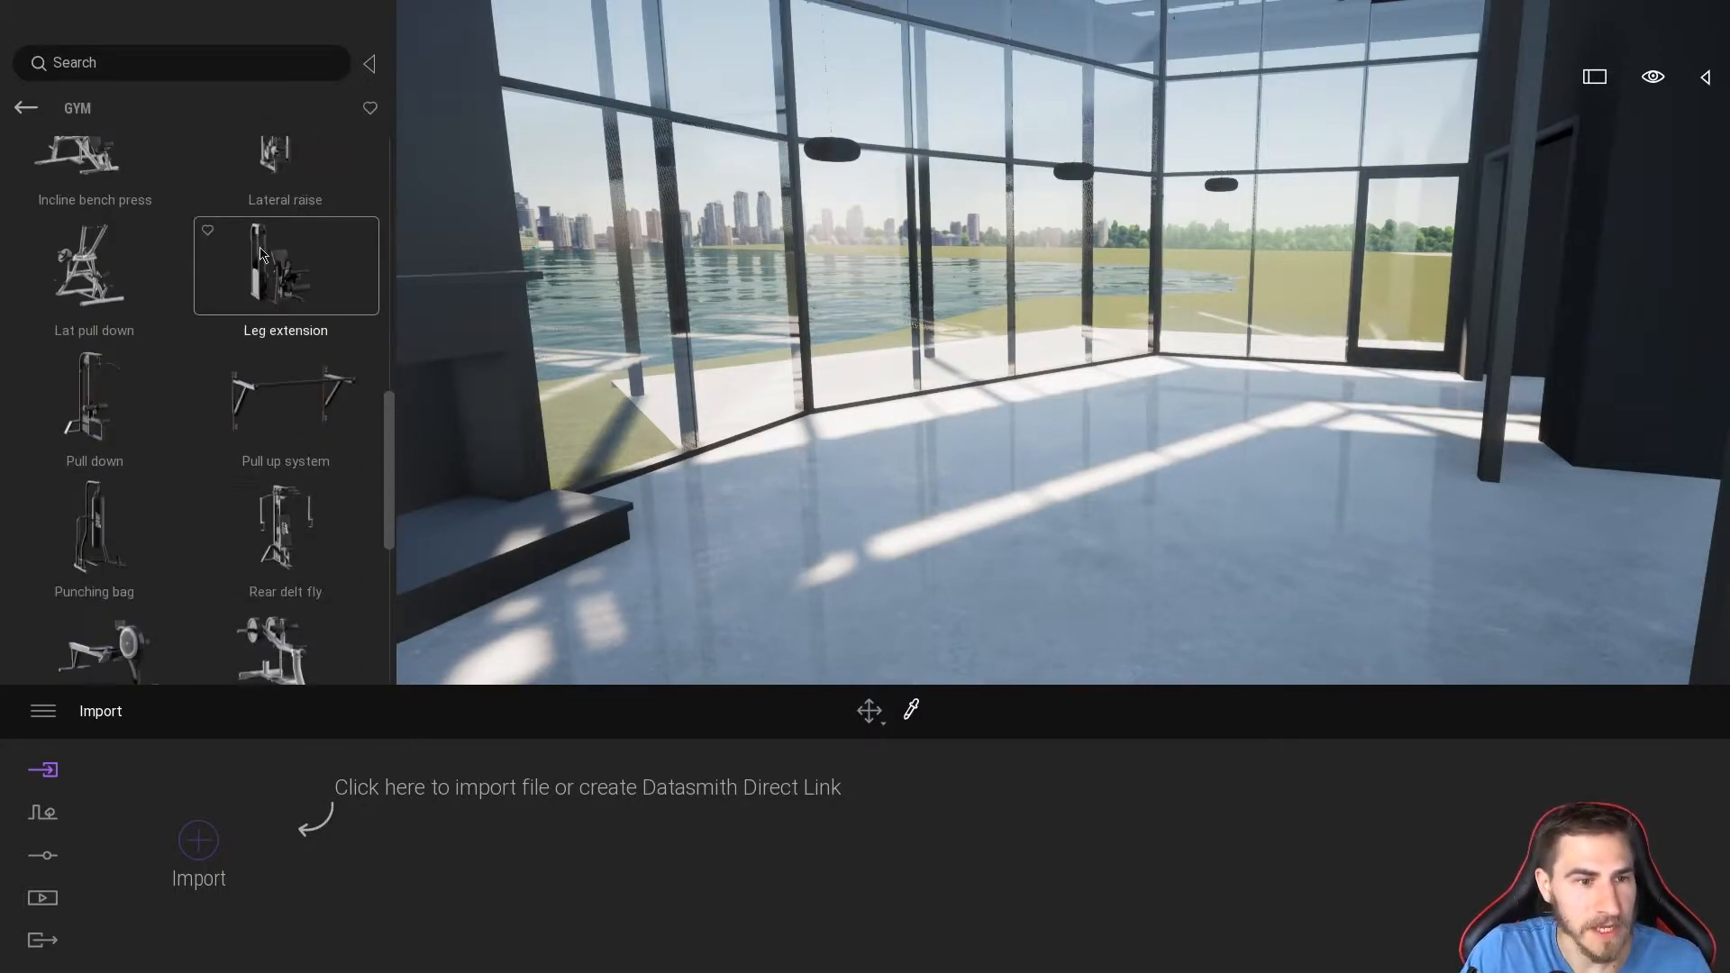
pyautogui.scroll(-3)
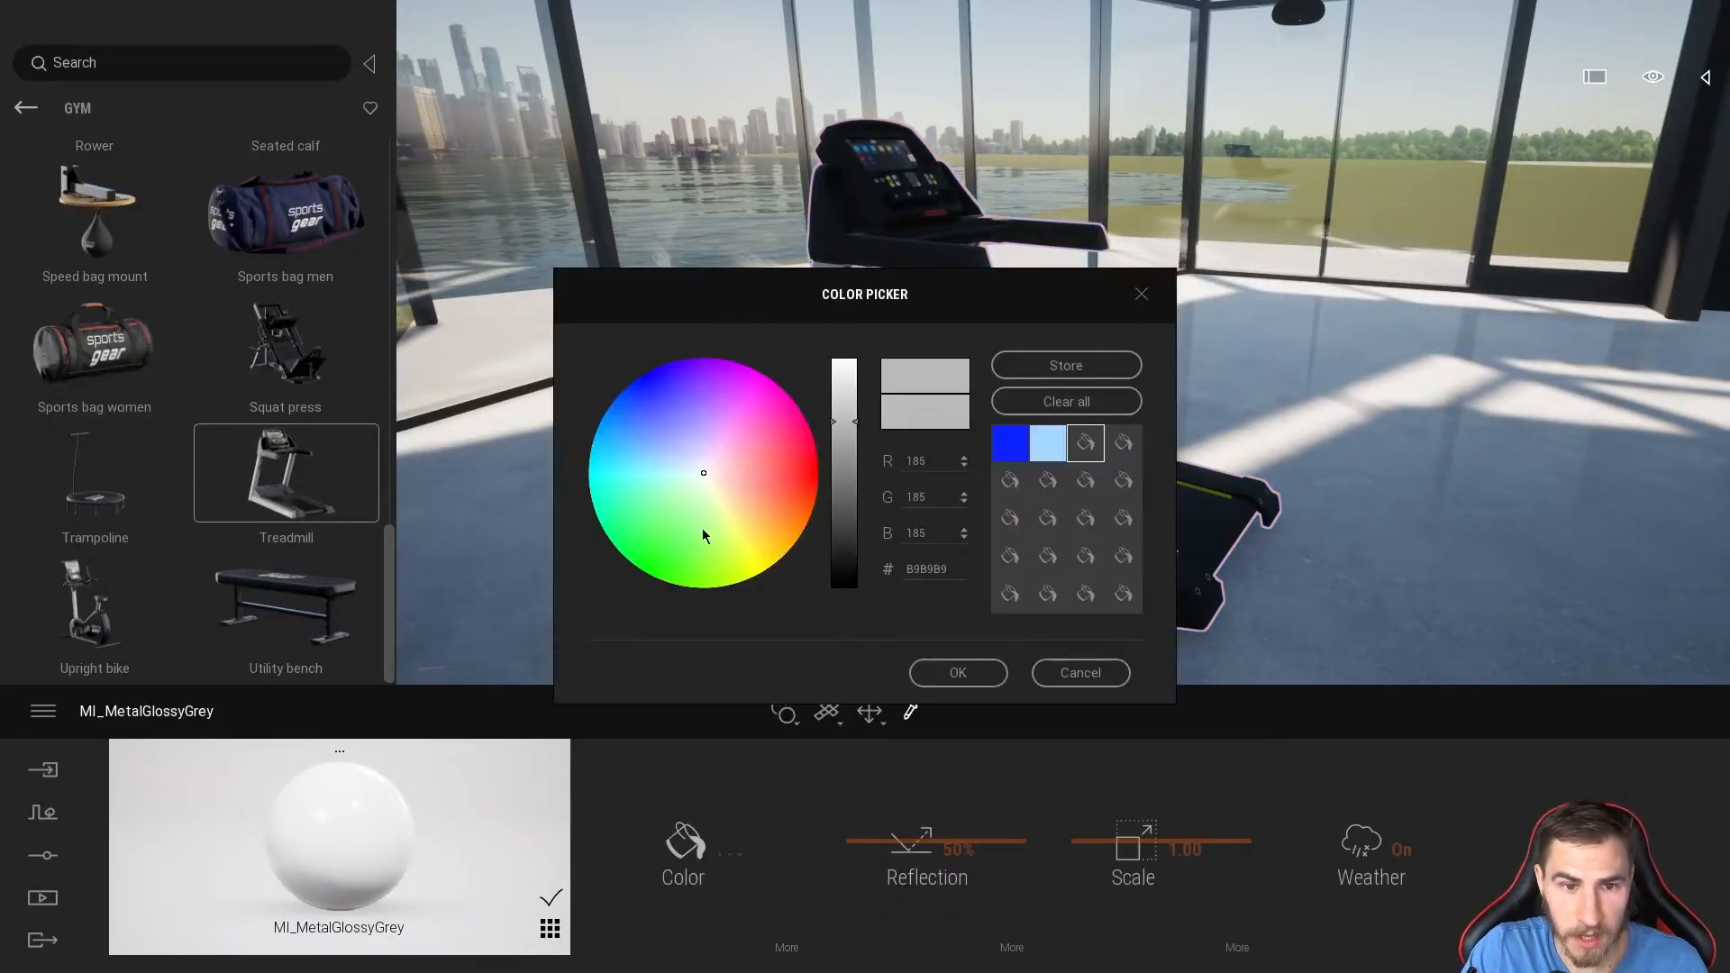
# Step: Pick a pink hue for MI_MetalGlossyGrey on the colour wheel and confirm it
pyautogui.click(780, 438)
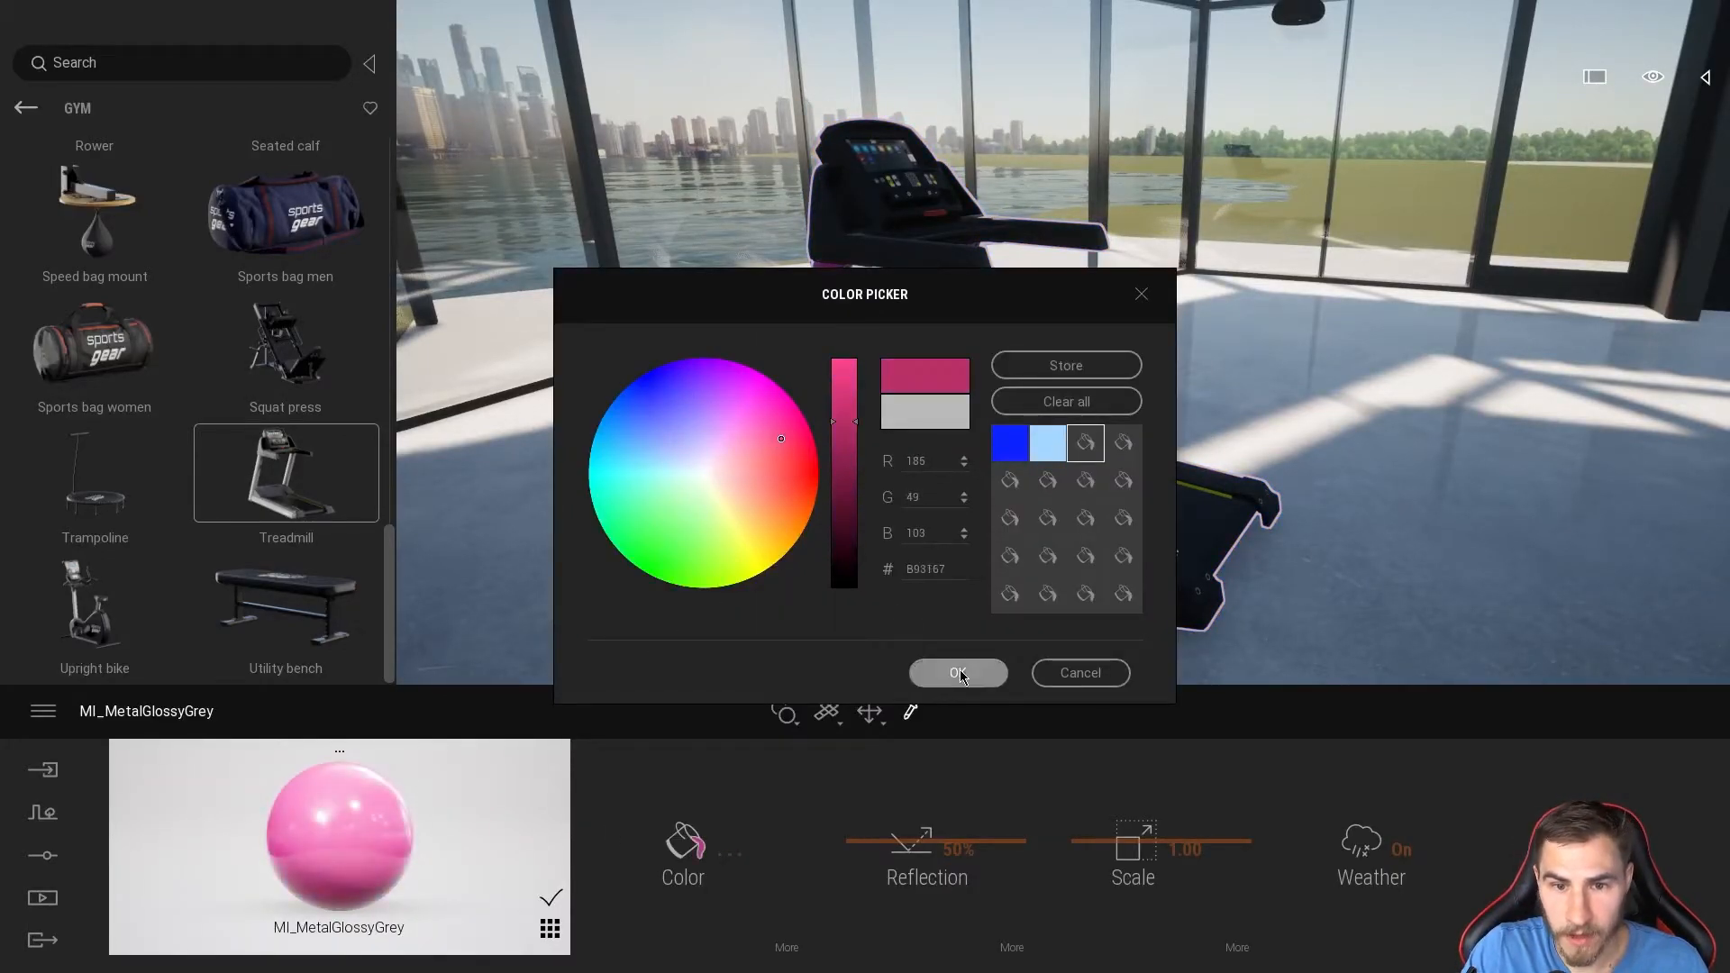
pyautogui.click(957, 673)
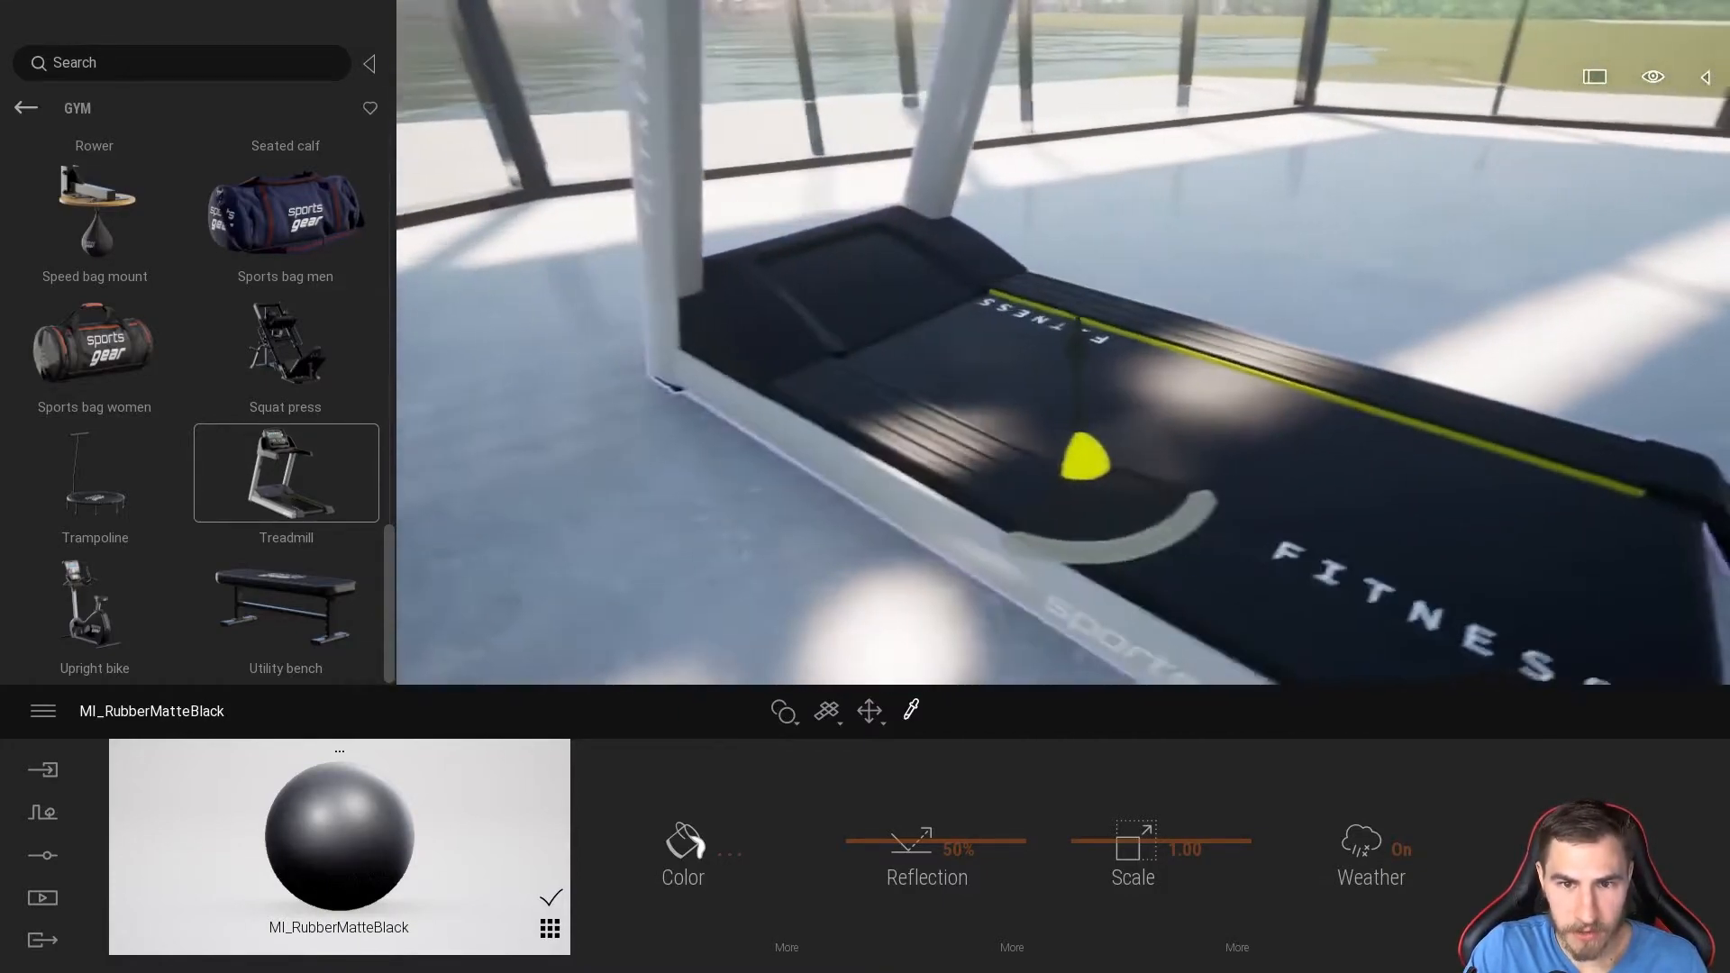
# Step: Move along the treadmill belt and bring up MI_RubberMatteBlack's speed settings
pyautogui.moveTo(993, 386); pyautogui.dragTo(938, 464)
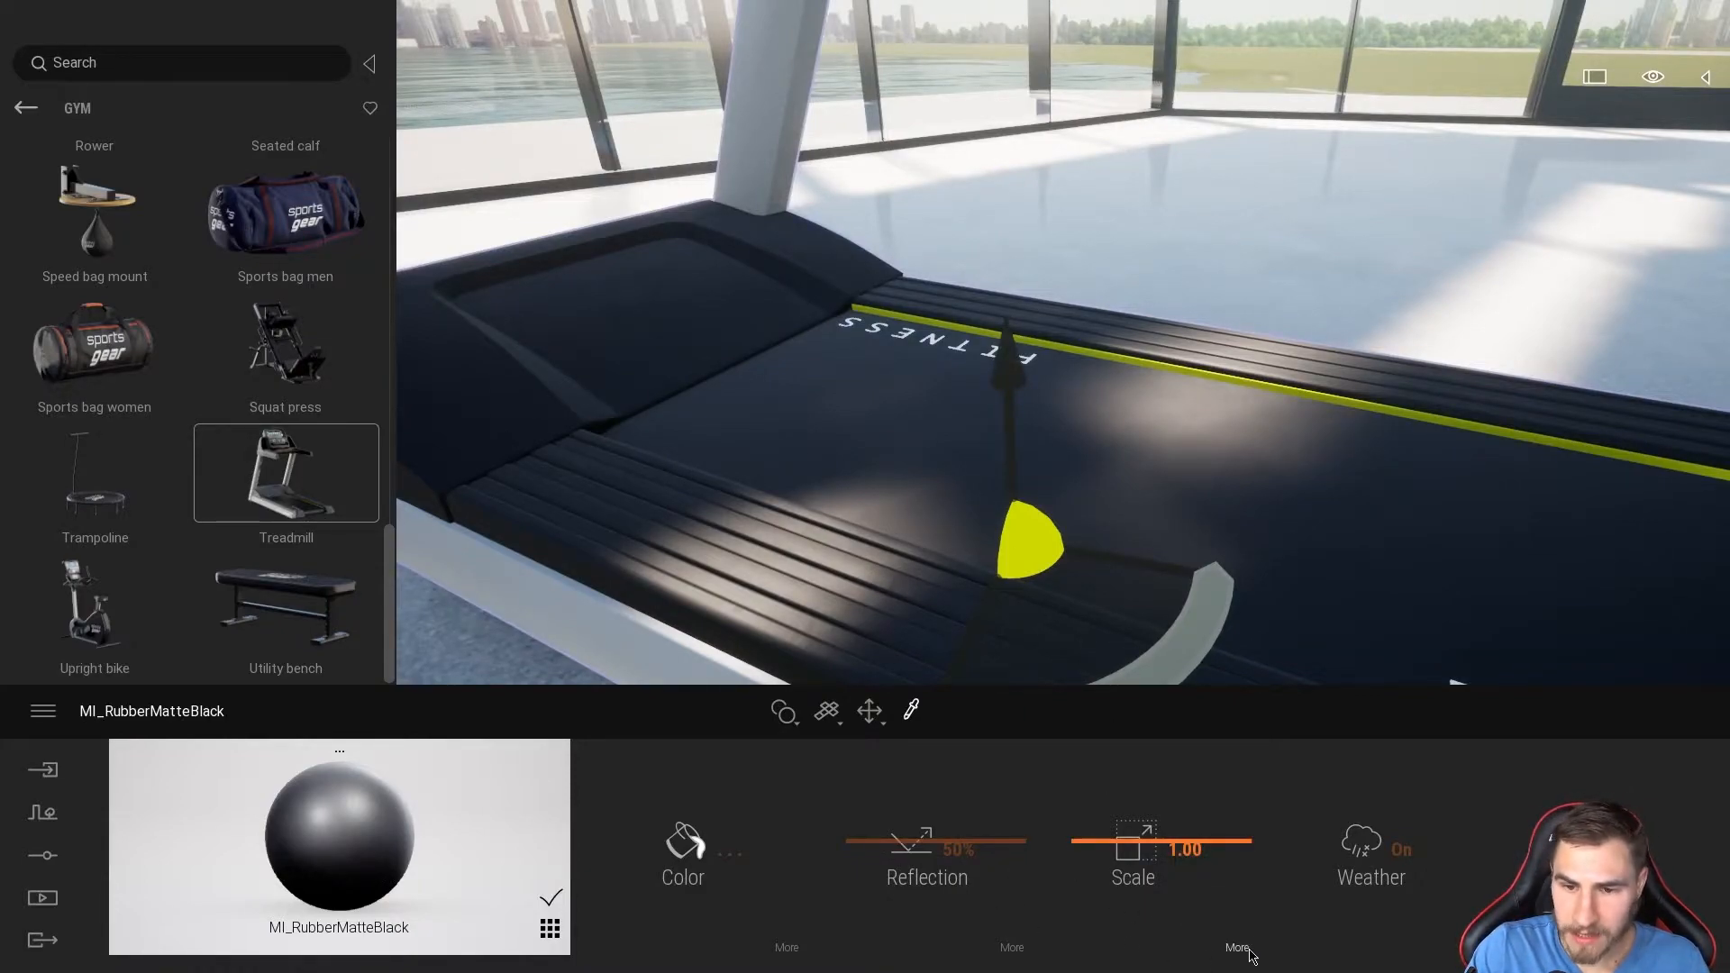
pyautogui.click(1235, 947)
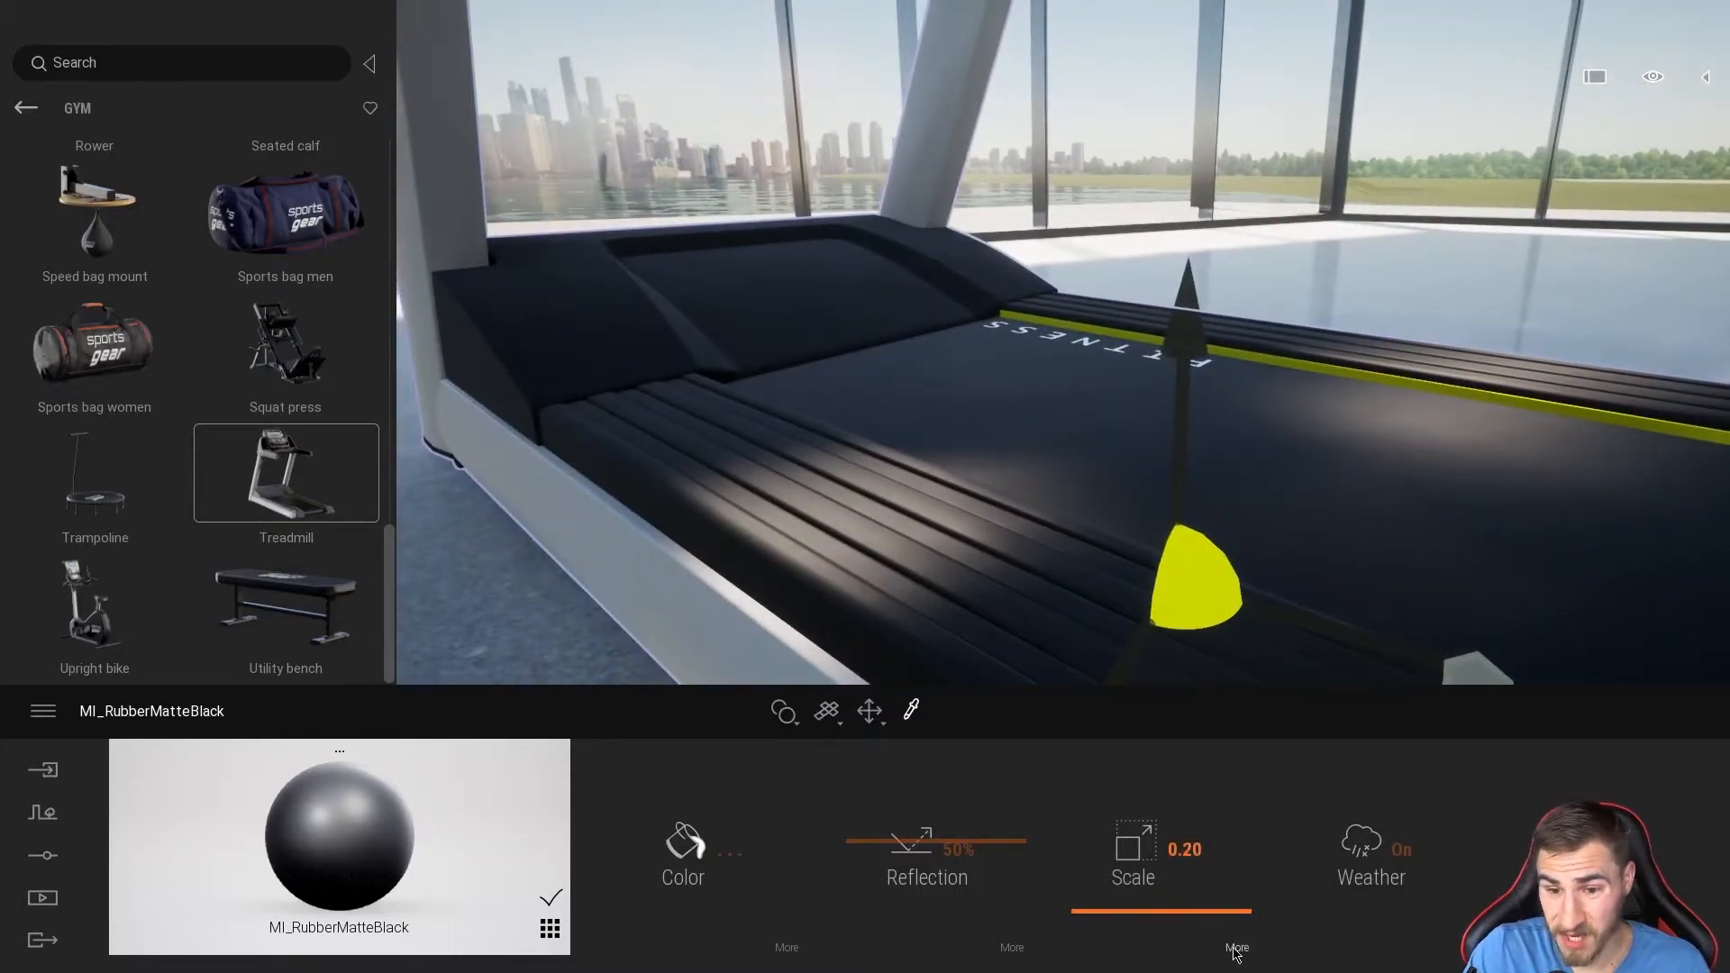
pyautogui.click(1236, 947)
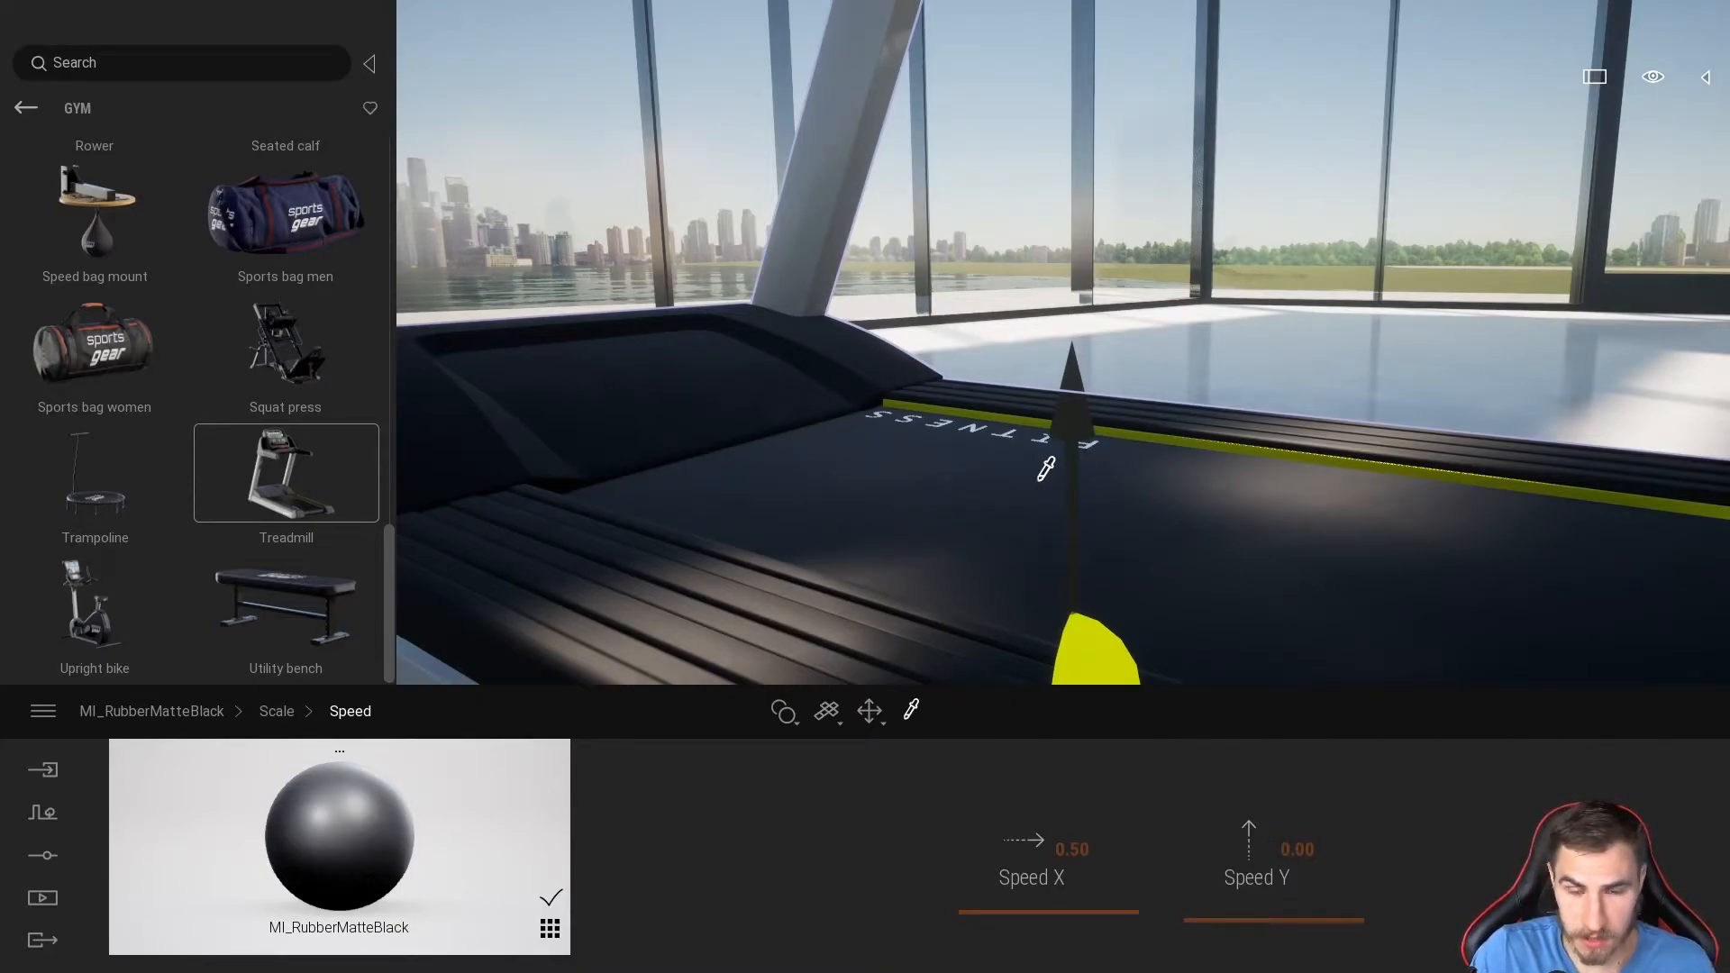
pyautogui.moveTo(904, 467)
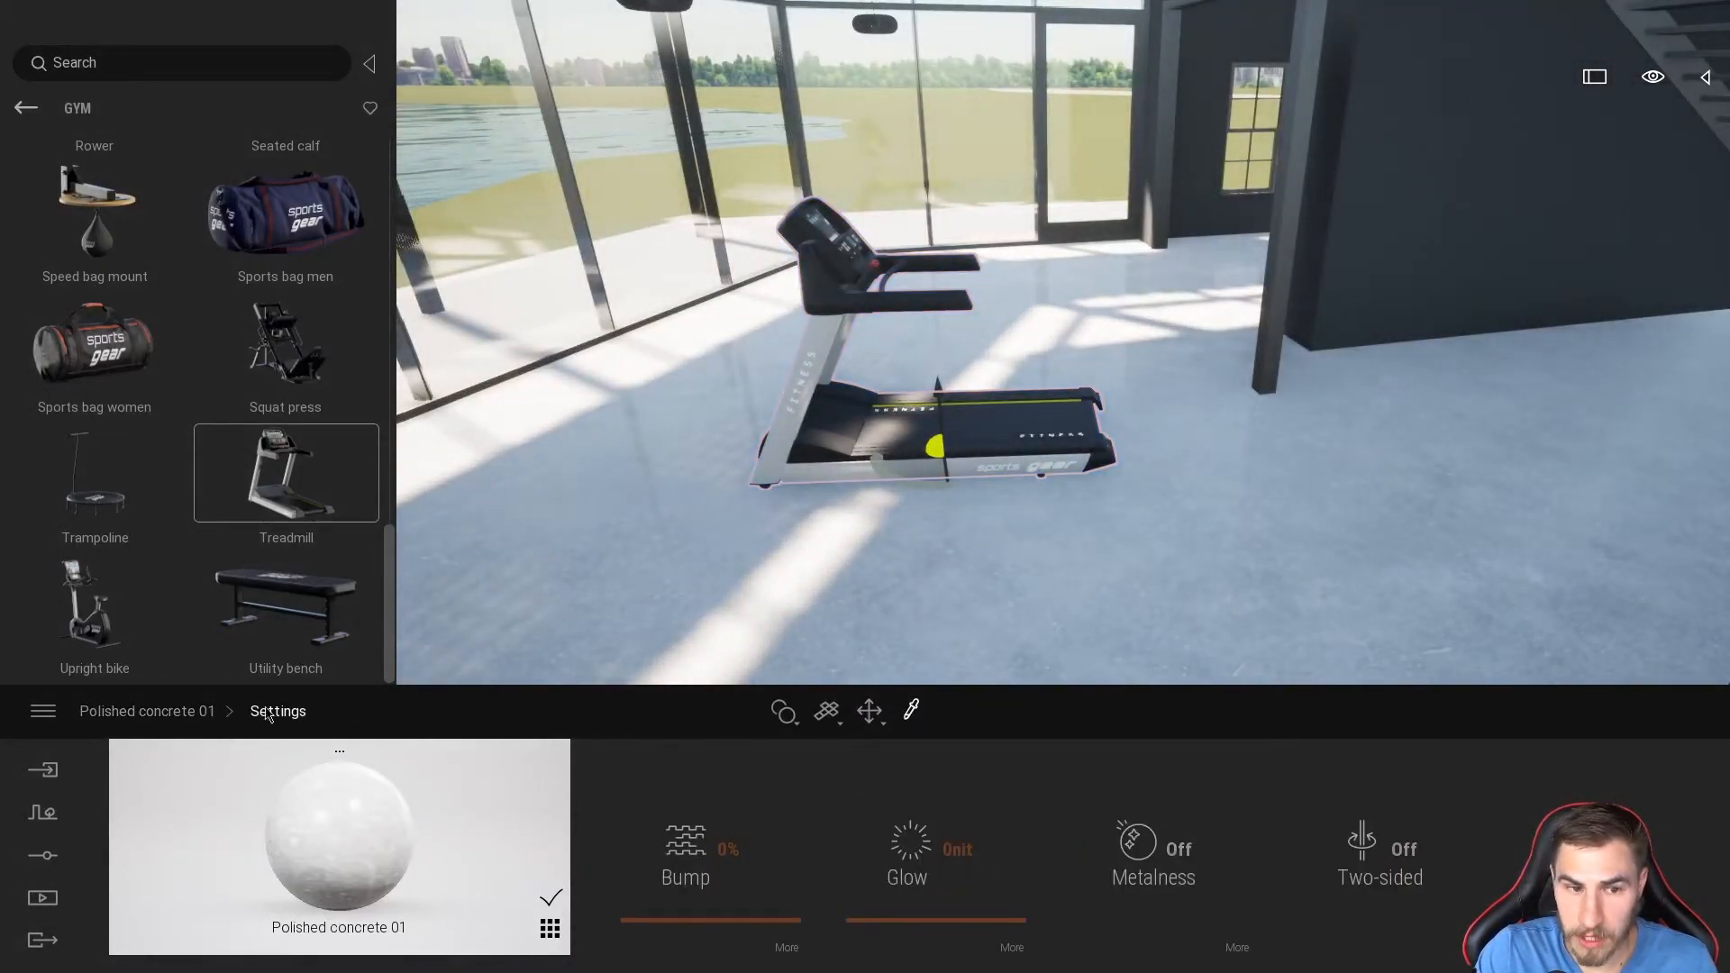
# Step: Leave the Polished concrete 01 floor material's extra settings, speeds left at 0.00
pyautogui.click(277, 711)
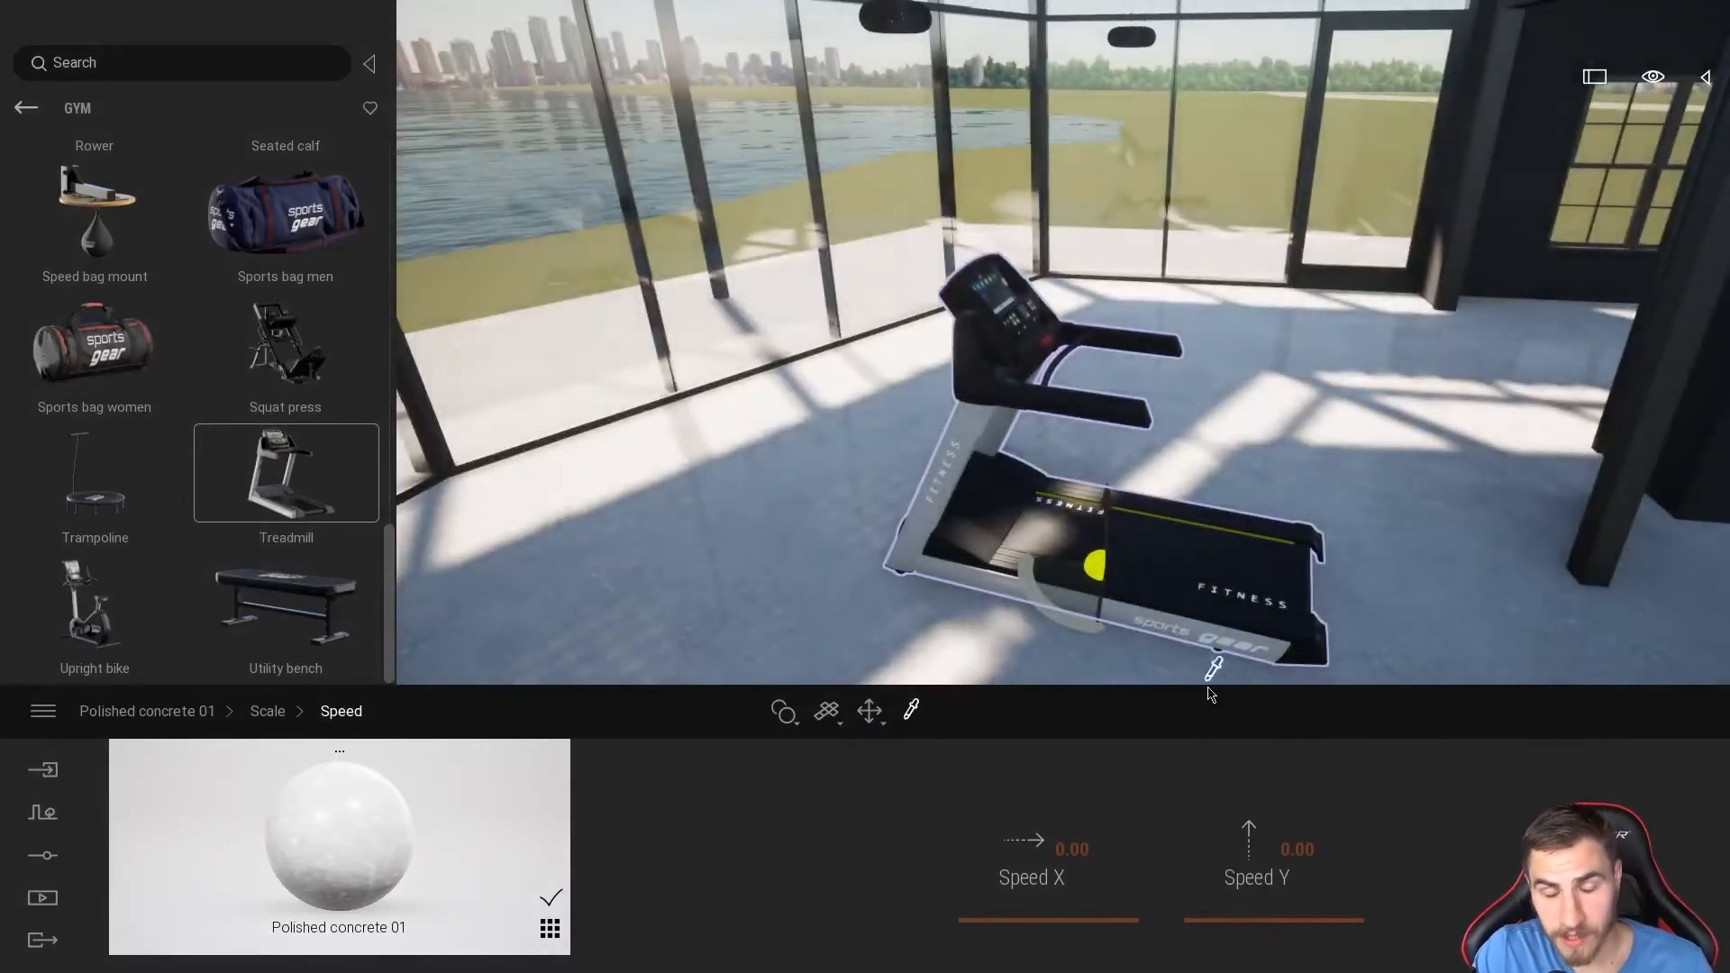
pyautogui.moveTo(825, 483)
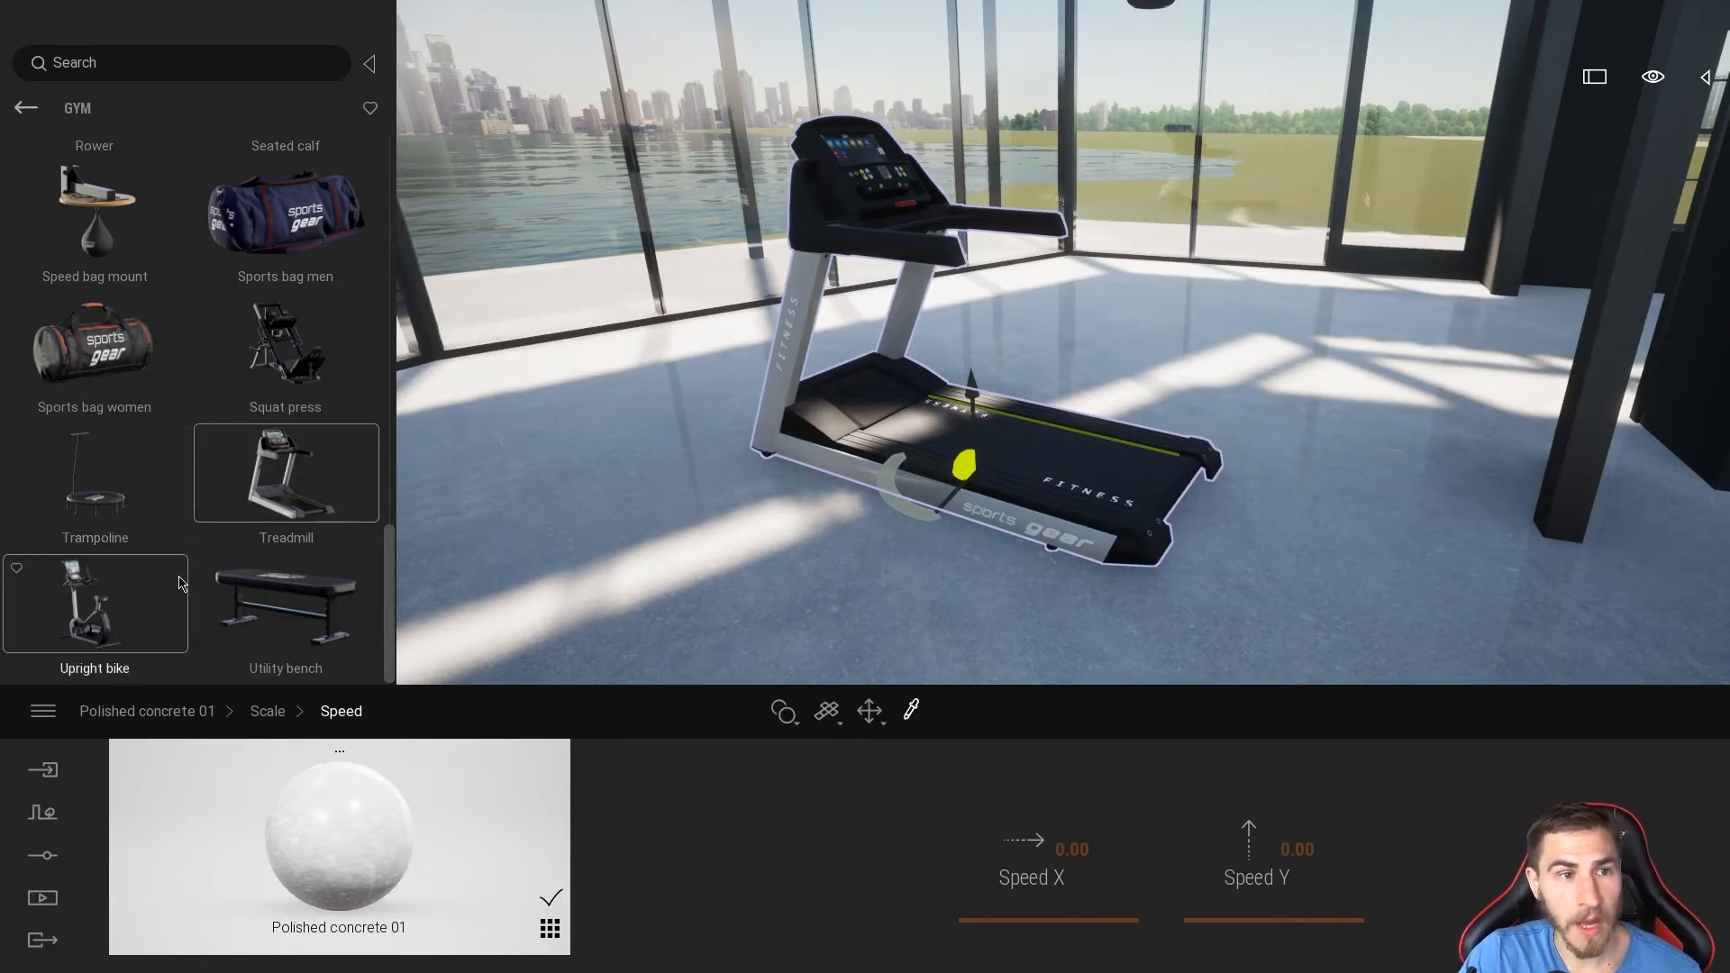
pyautogui.scroll(3)
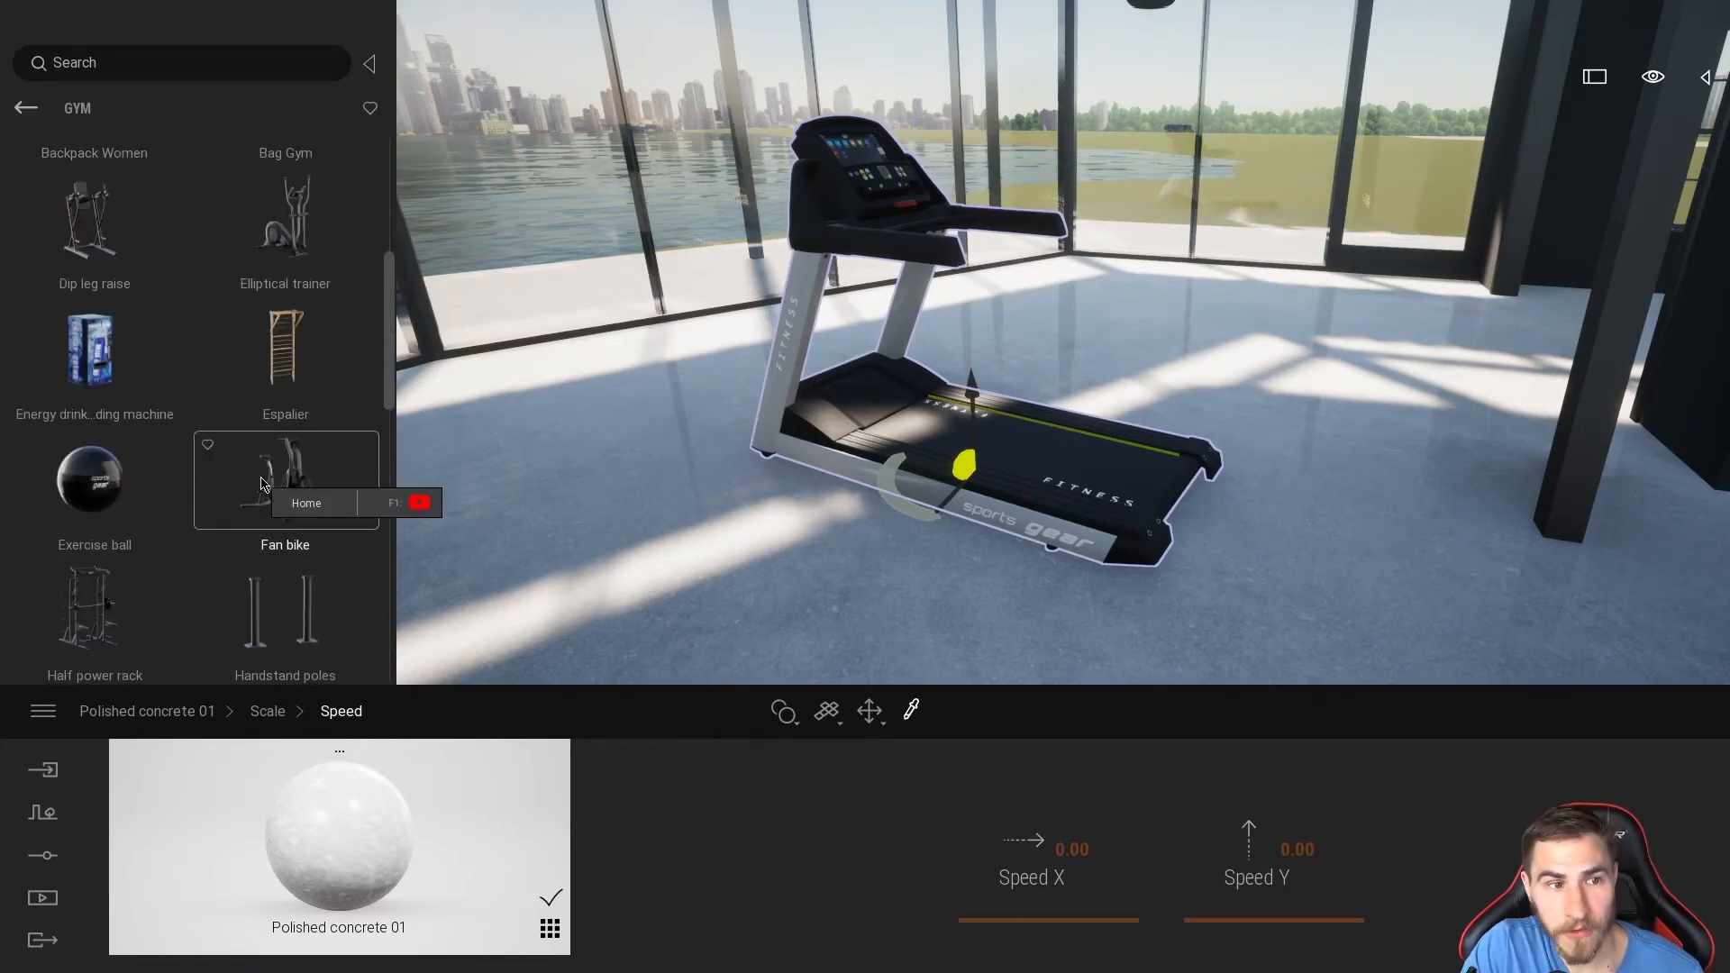
pyautogui.scroll(3)
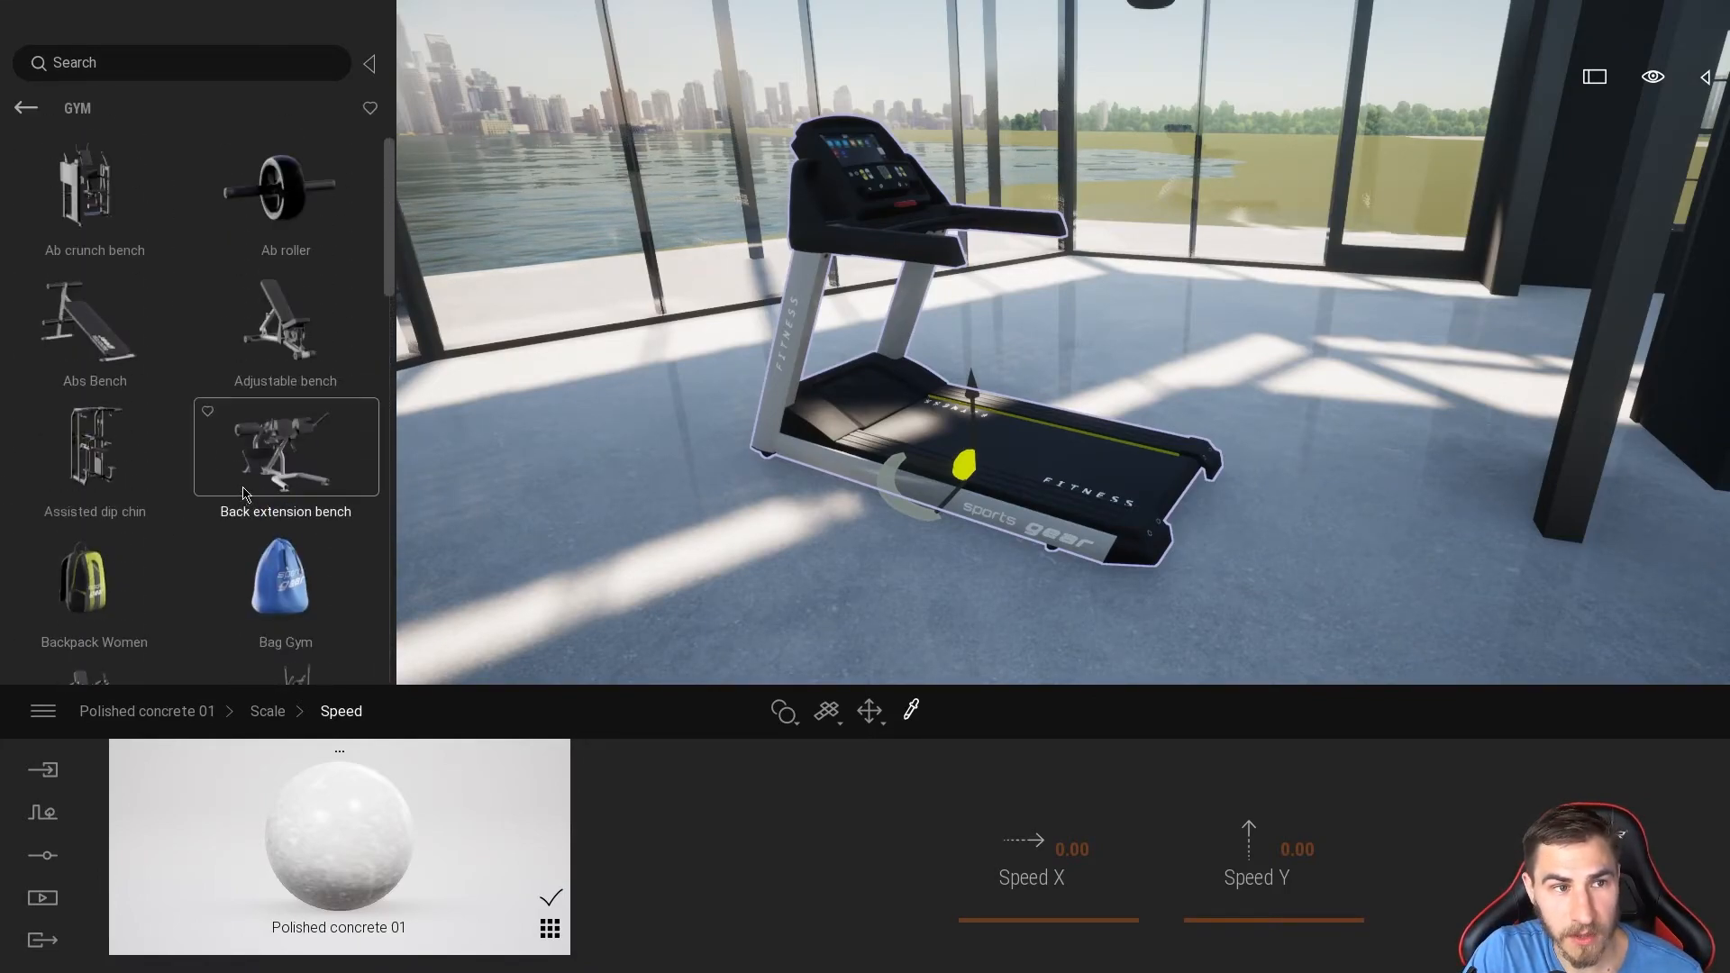